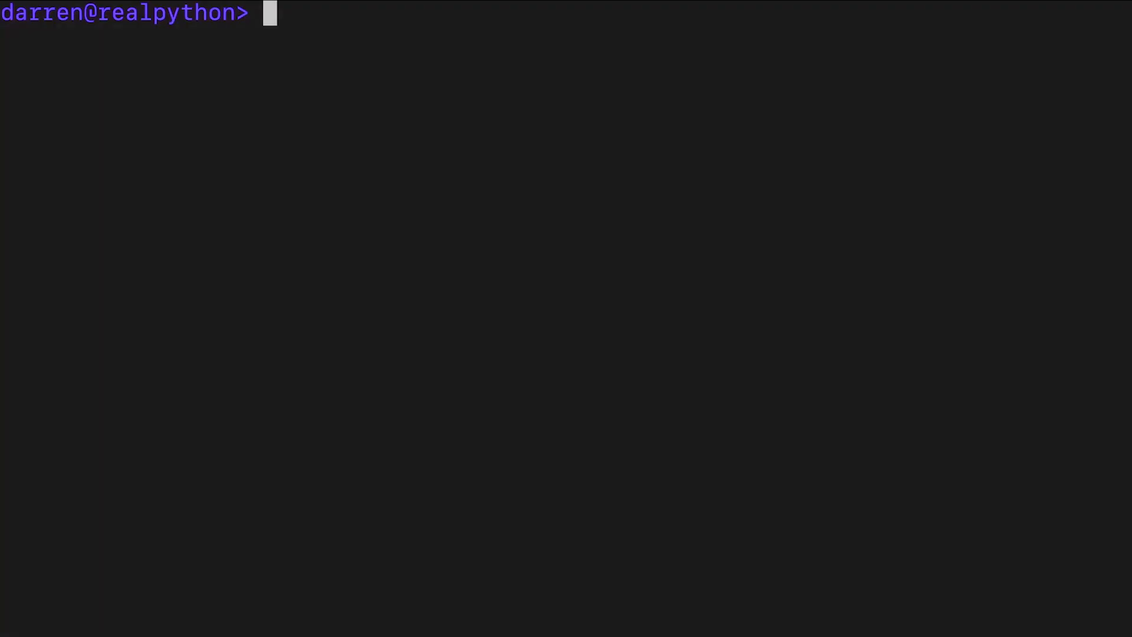
Create a Python 3.12 virtual environment named venv and activate it with source venv/bin/activate.
text(python3.12 -m venv venv)
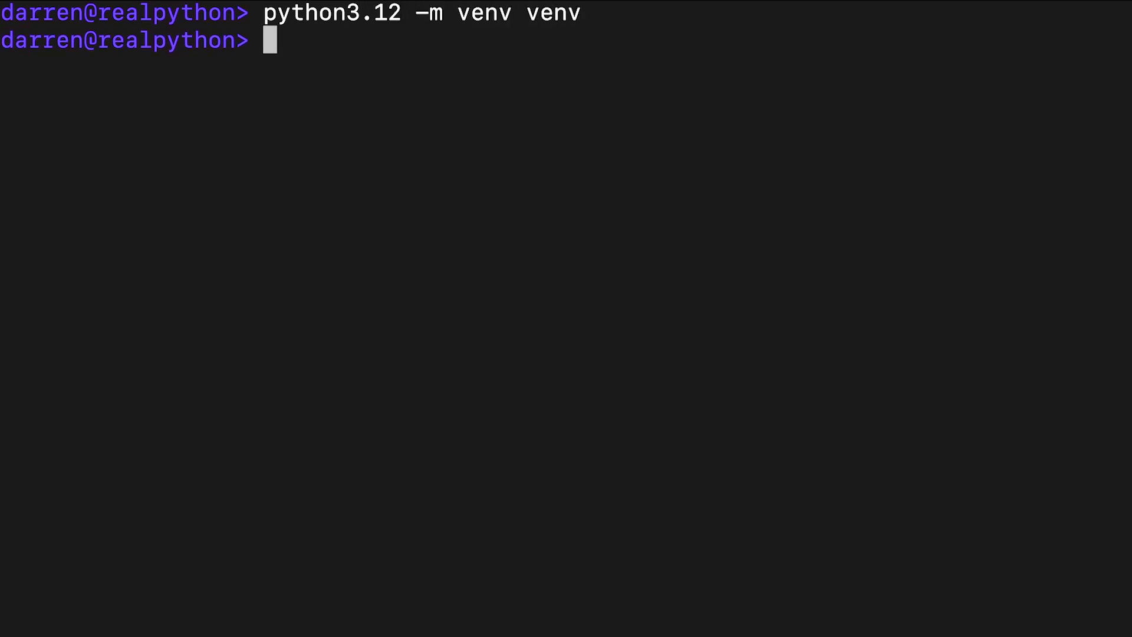
text(source venv/)
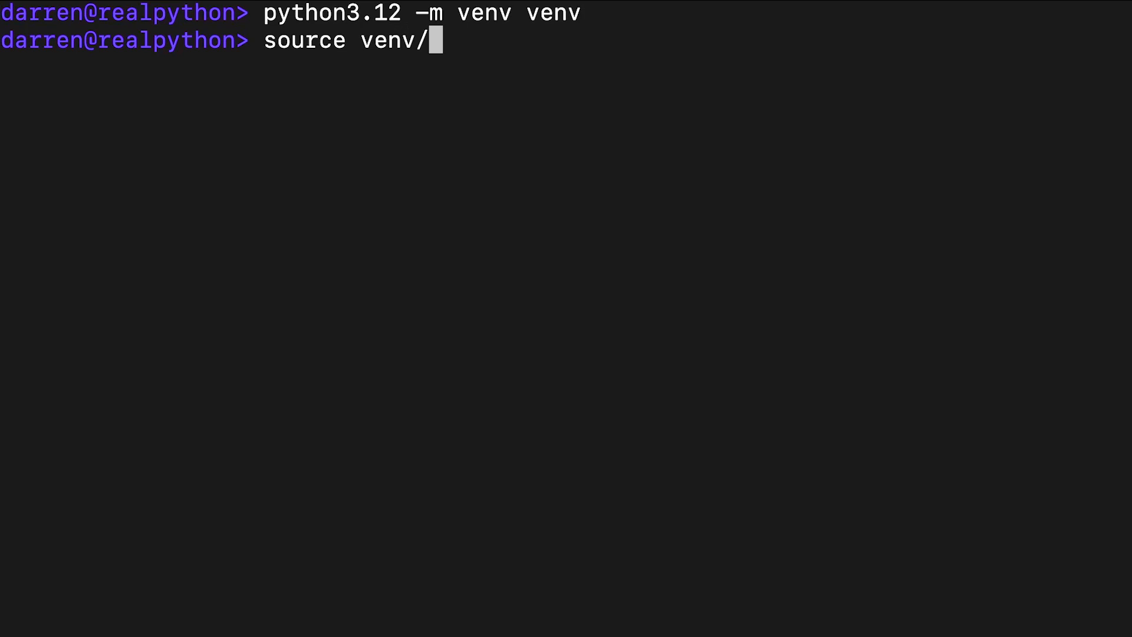
key(Return)
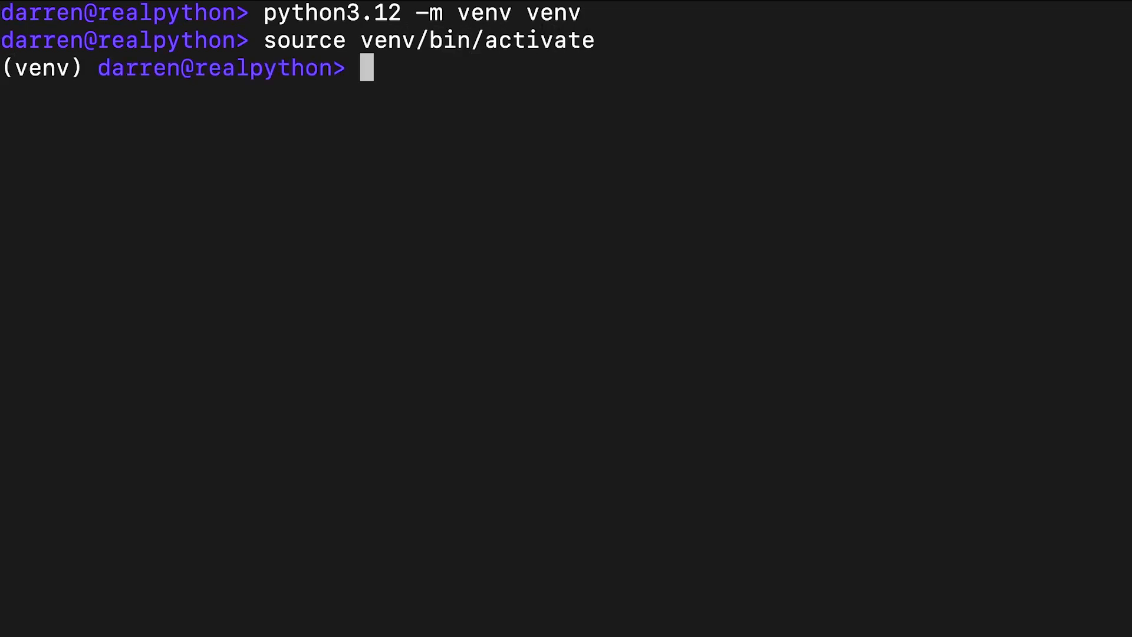
text(python -m pip ins)
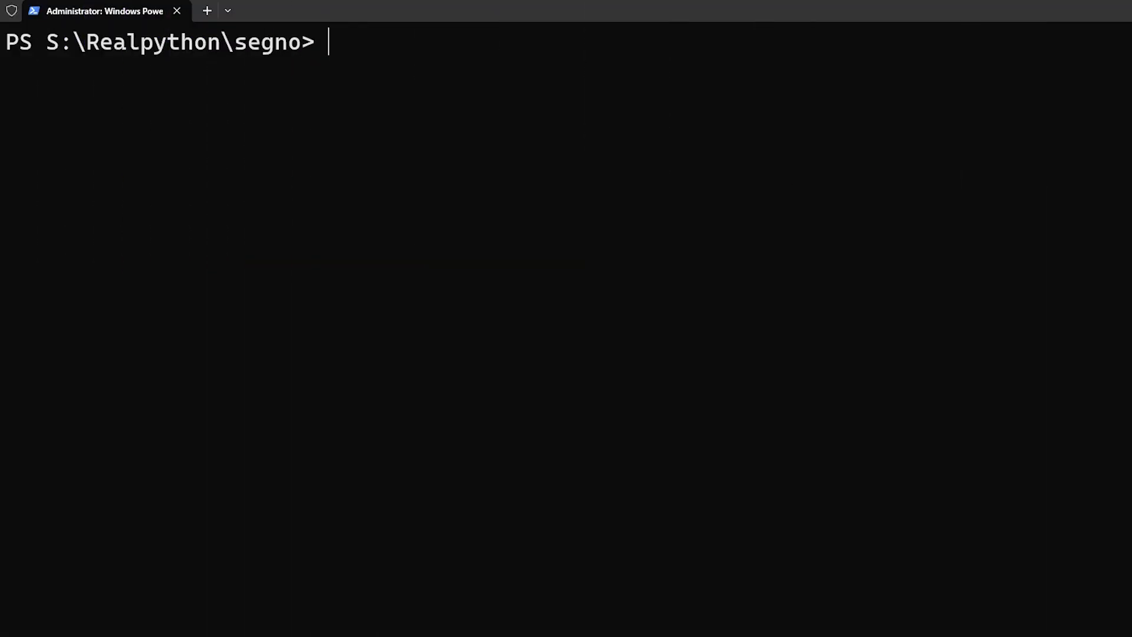
Create a Python 3.12 venv and activate it with venv\Scripts\activate.
text(python3.12)
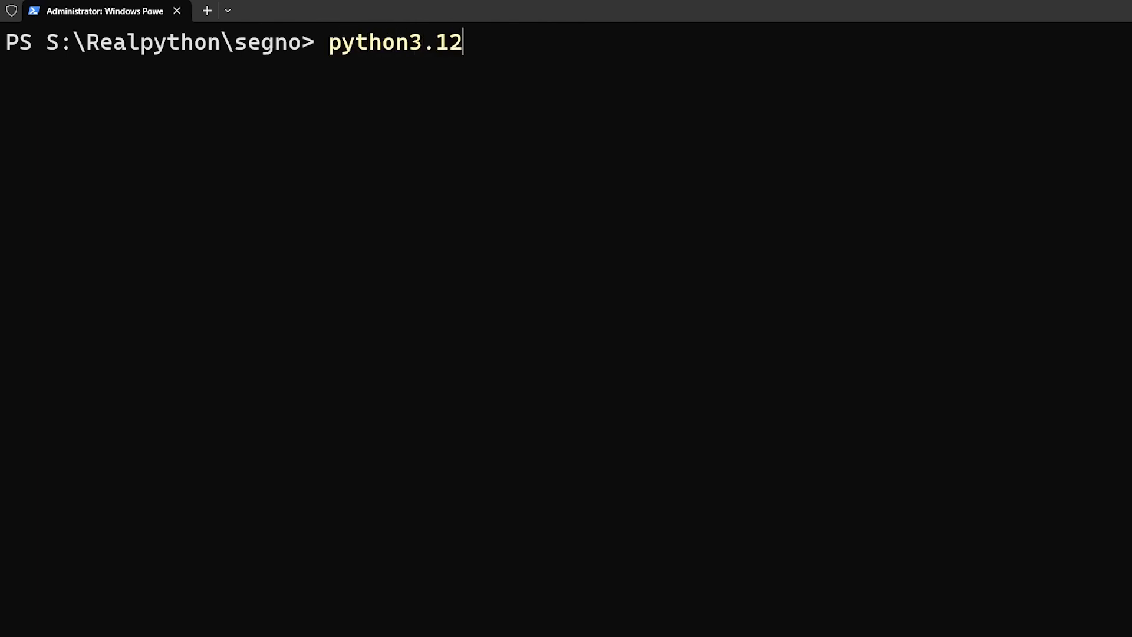
text(-m venv venv)
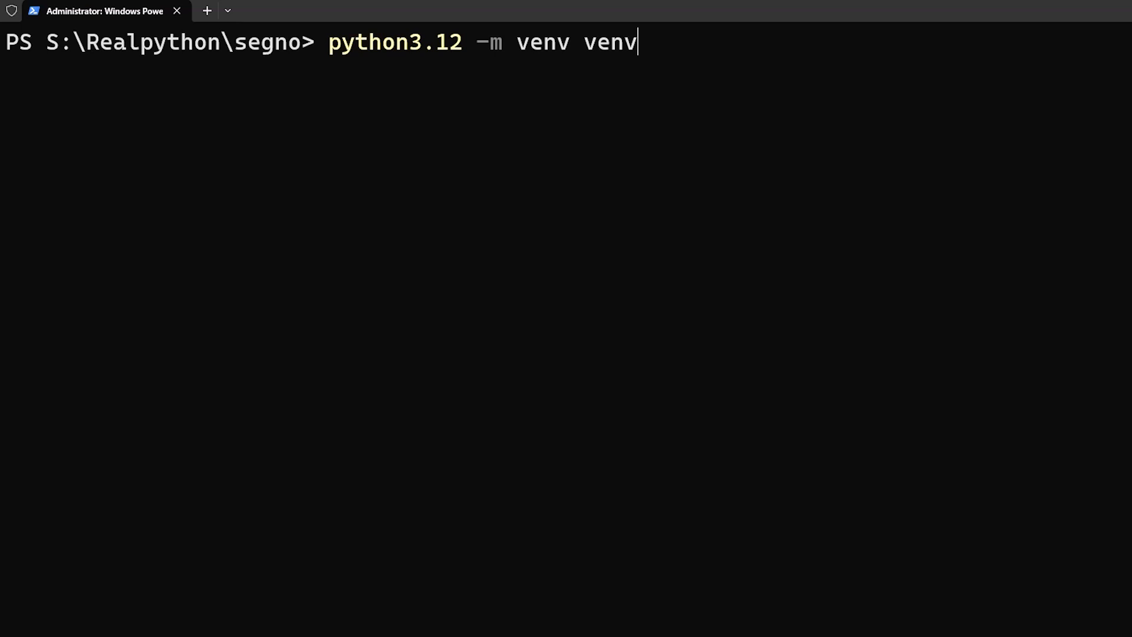
key(Return)
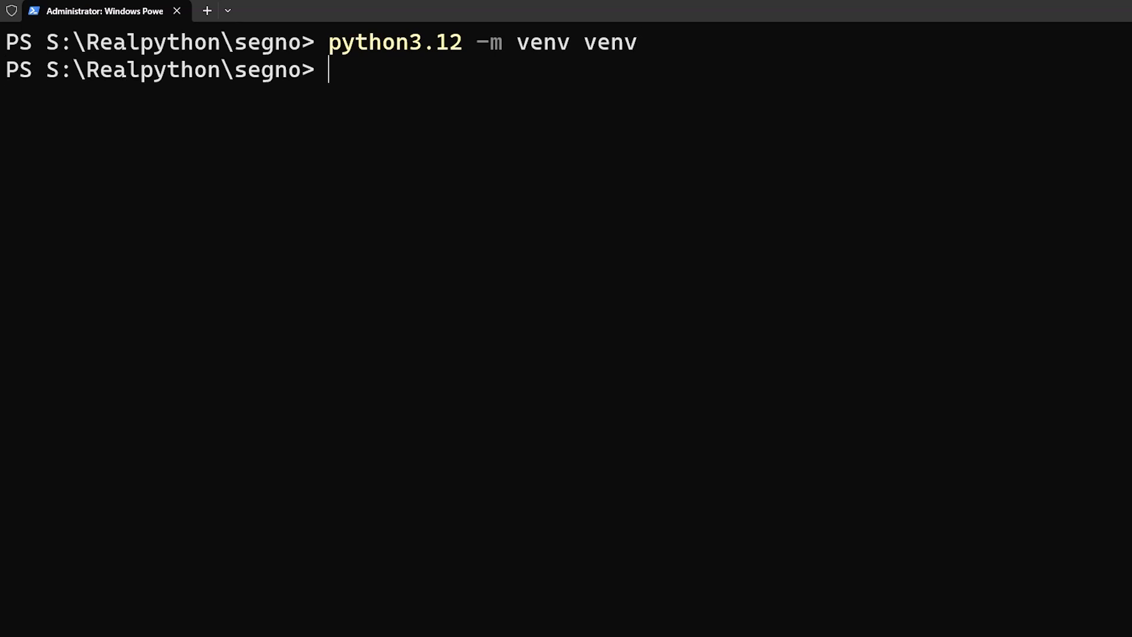
text(venv\Scripts\acti)
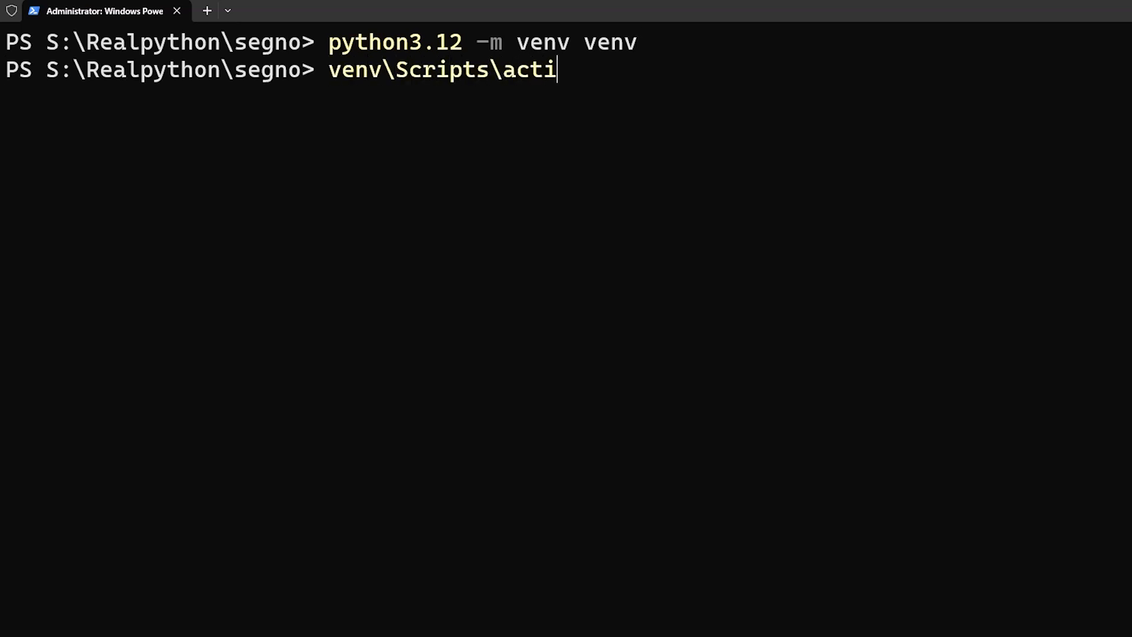
key(Return)
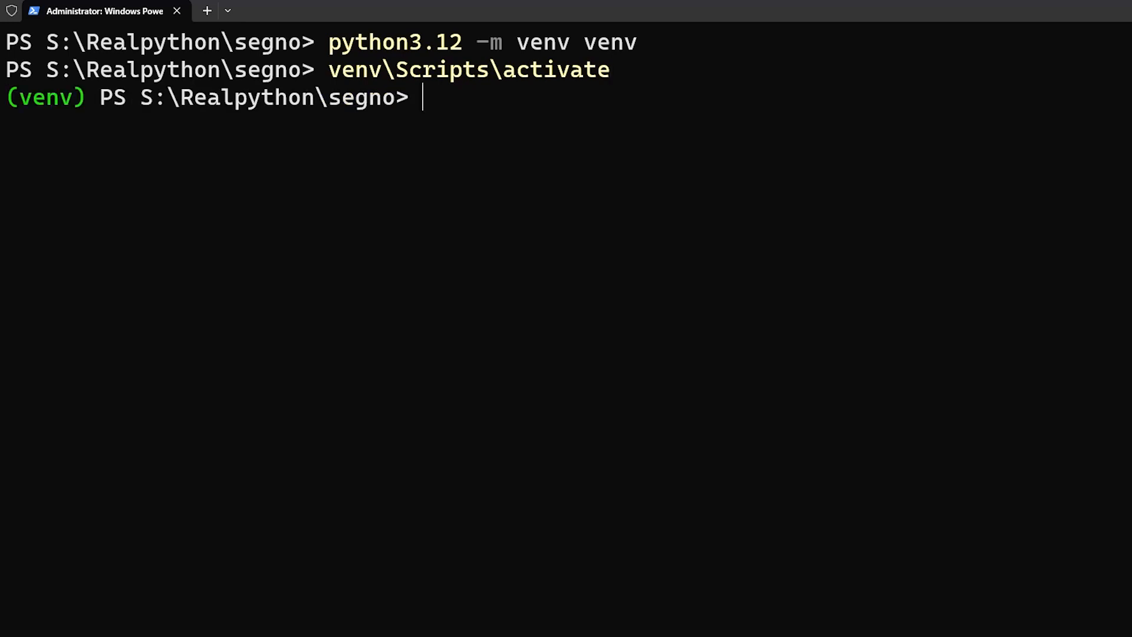
Start installing segno with python -m pip install segno.
text(python -m pi)
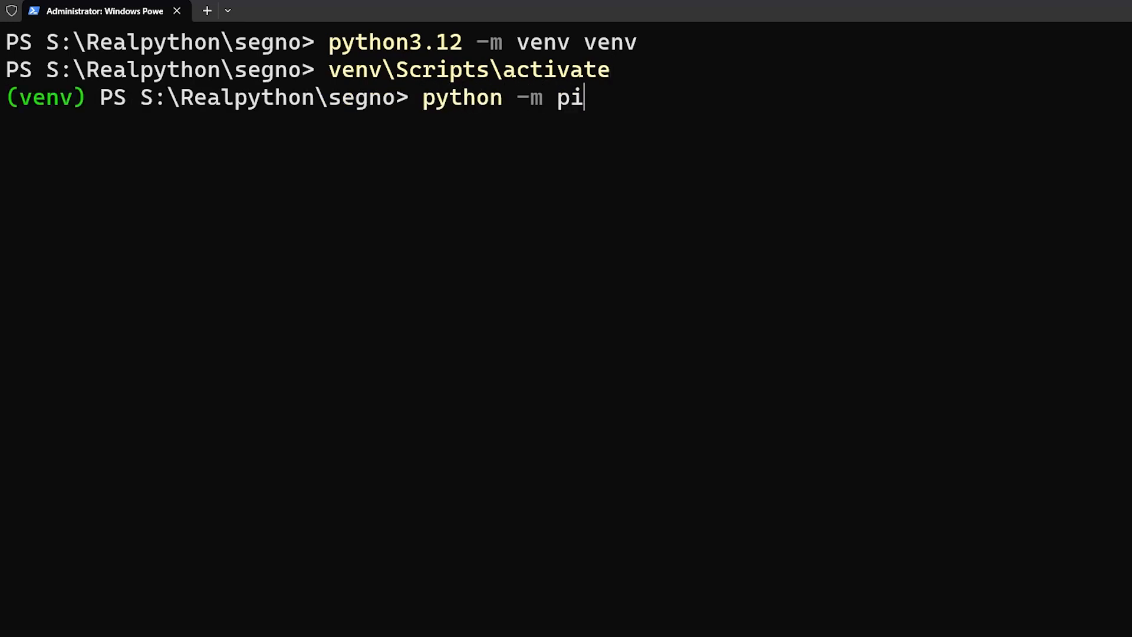
text(p install segno)
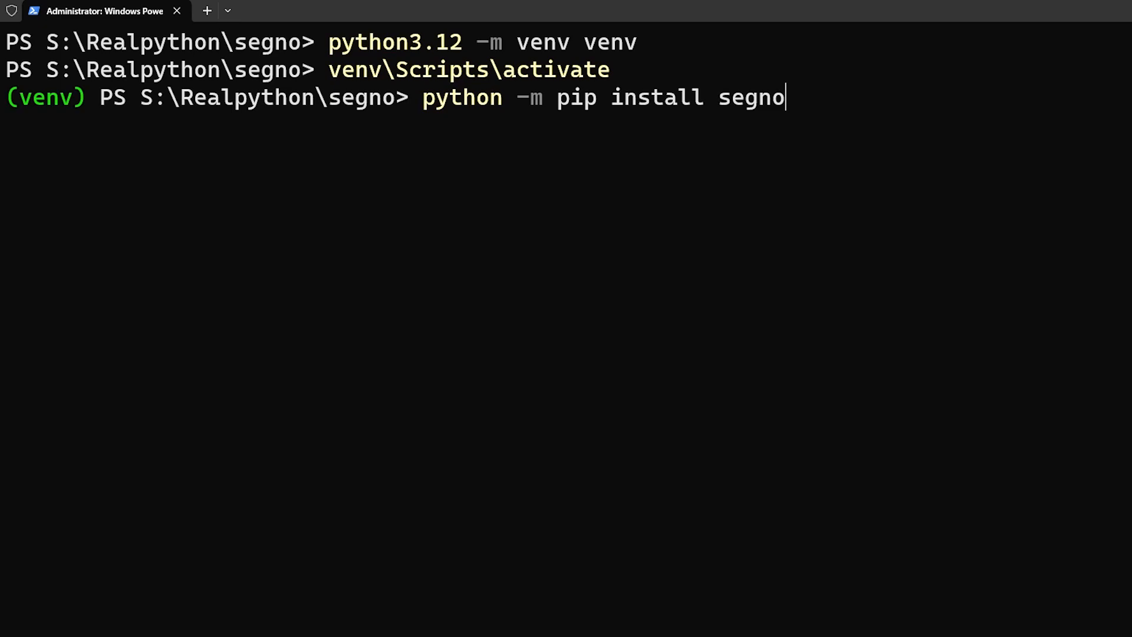
key(Return)
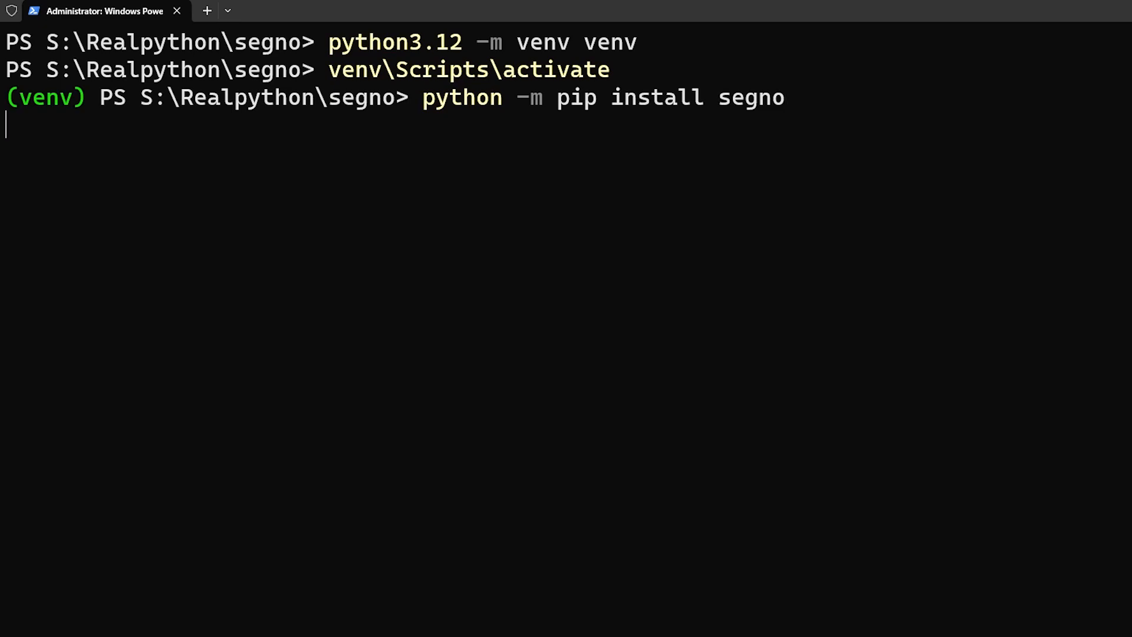
key(Return)
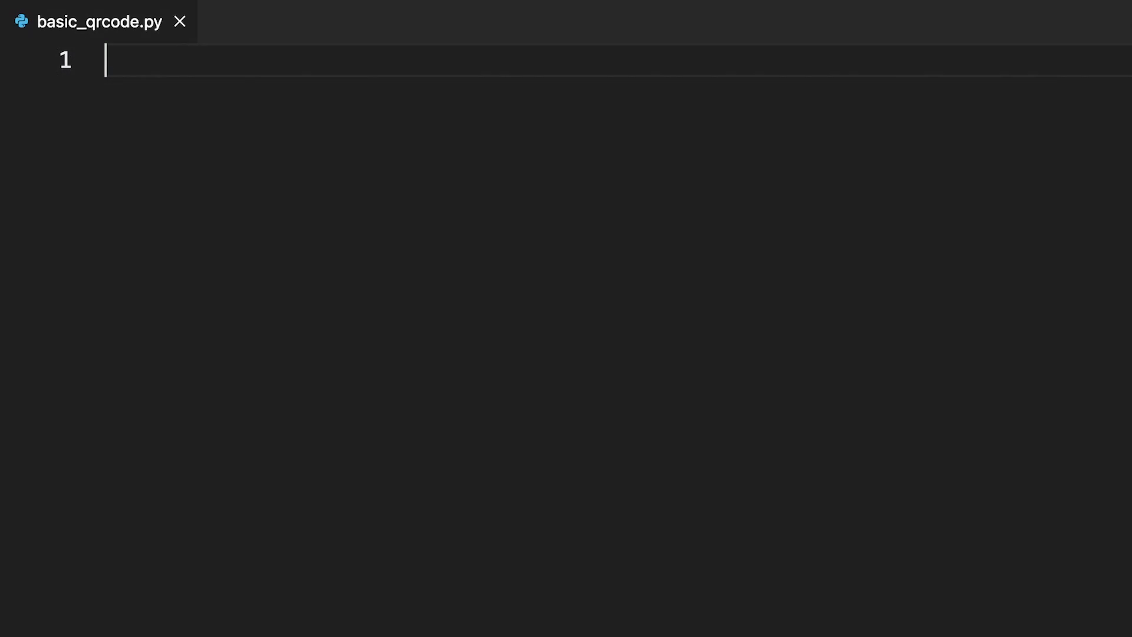
Write a header comment, import segno, make_qr("Hello, World!"), and save to basic_qrcode.png.
text(# basic_qrcode.py)
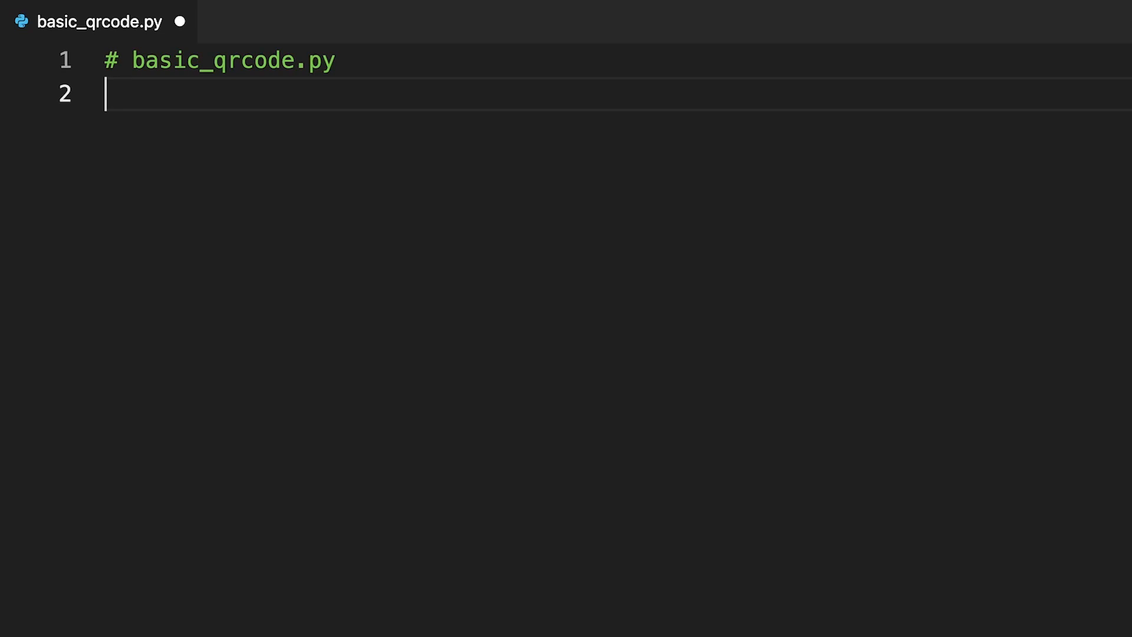
text(import segno)
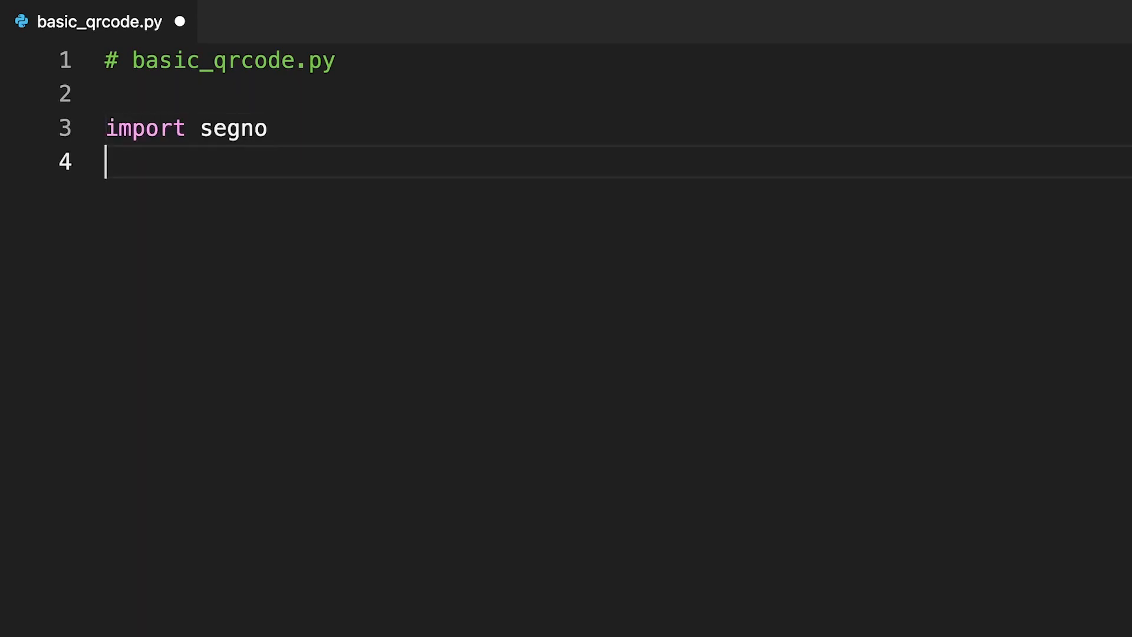
text(qrcode = s)
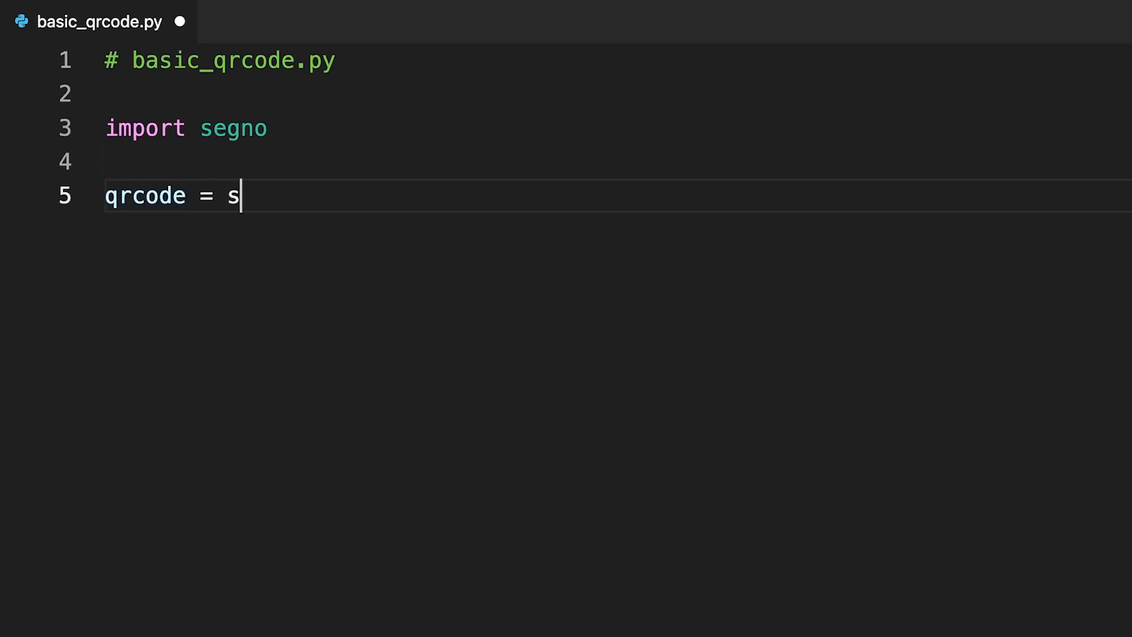
text(egno.make_qr("Hello)
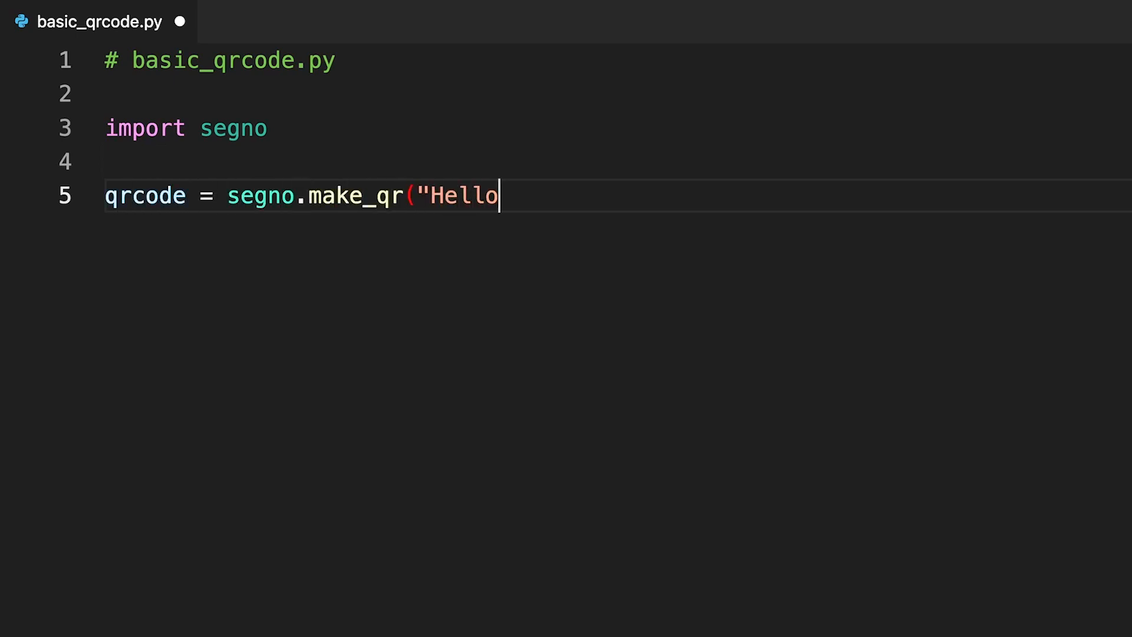
text(, World!"))
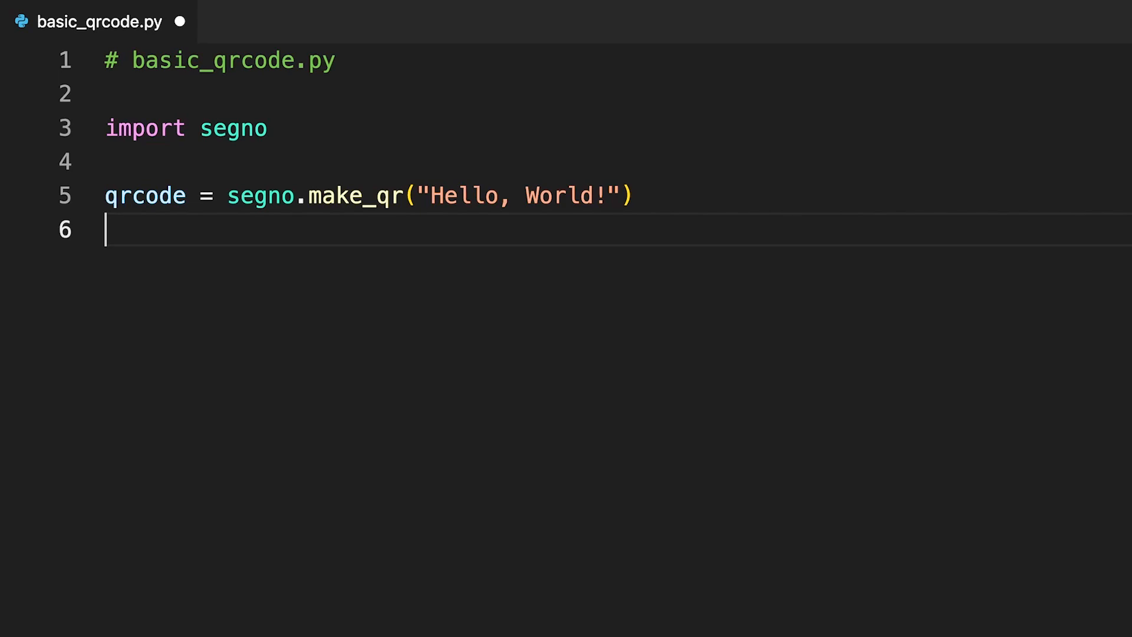
text(qrco)
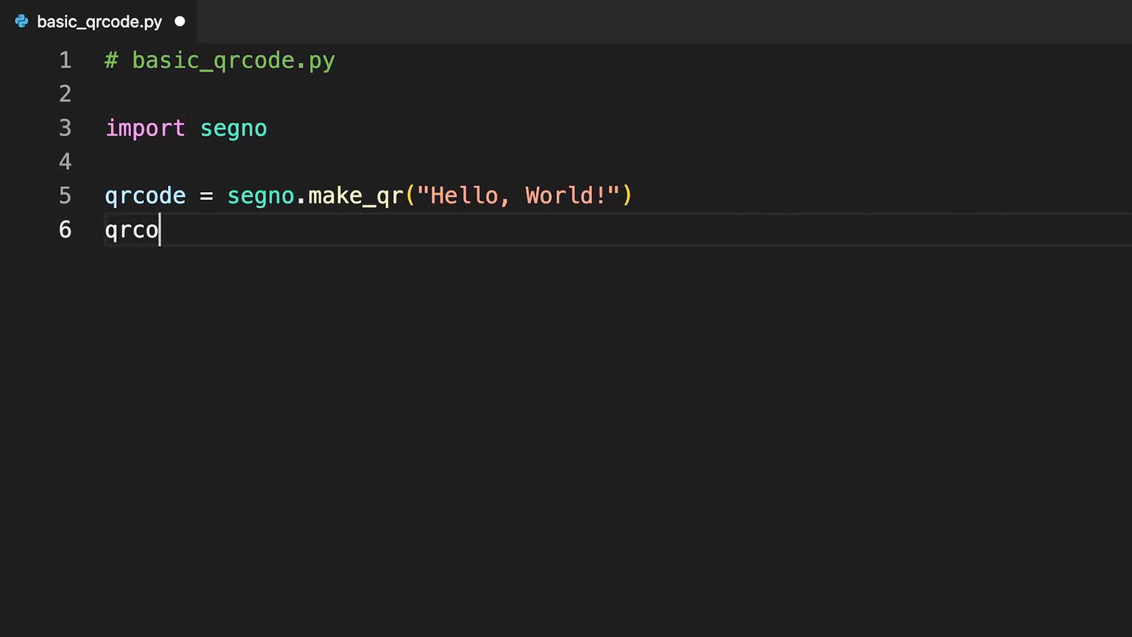
text(de.save("basic_qrco)
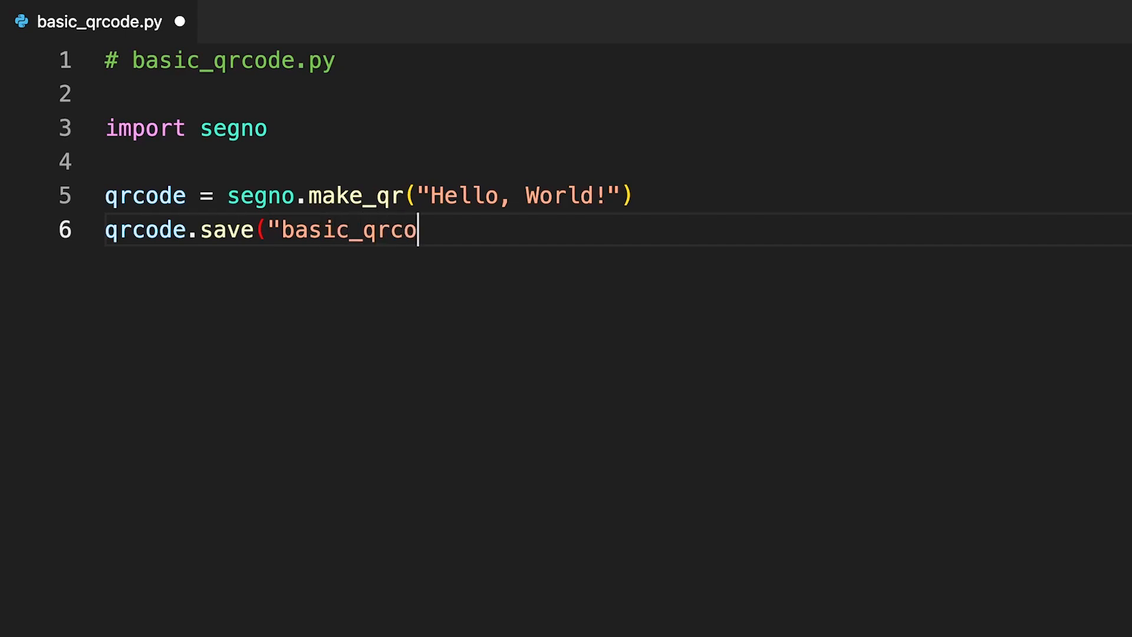
text(de.png"))
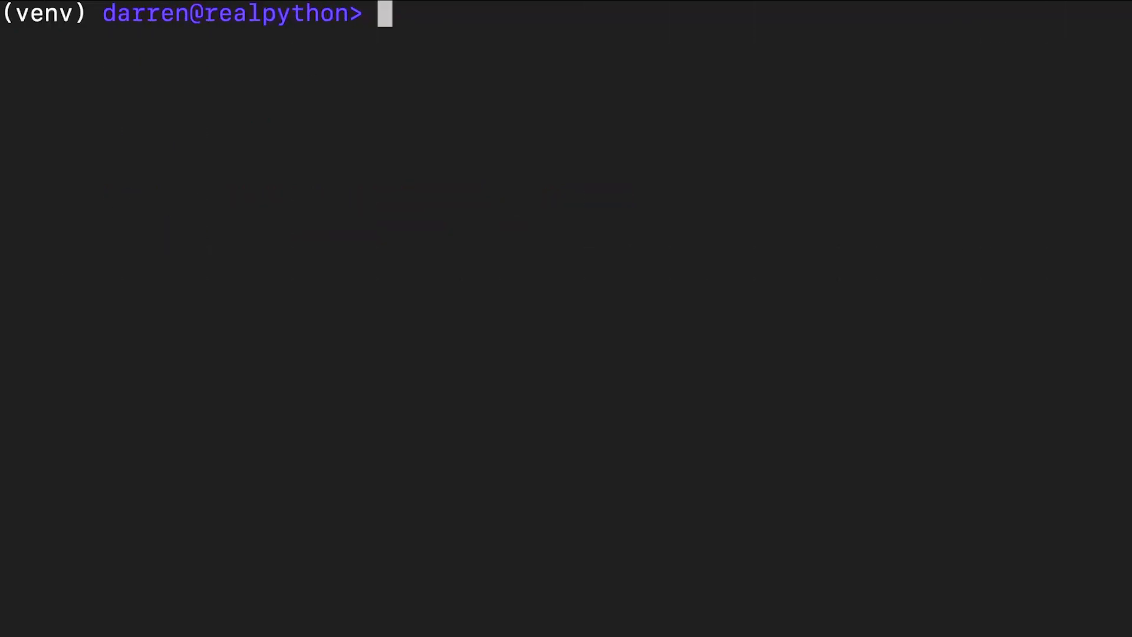
Run python basic_qrcode.py to generate the QR code image.
text(pyt)
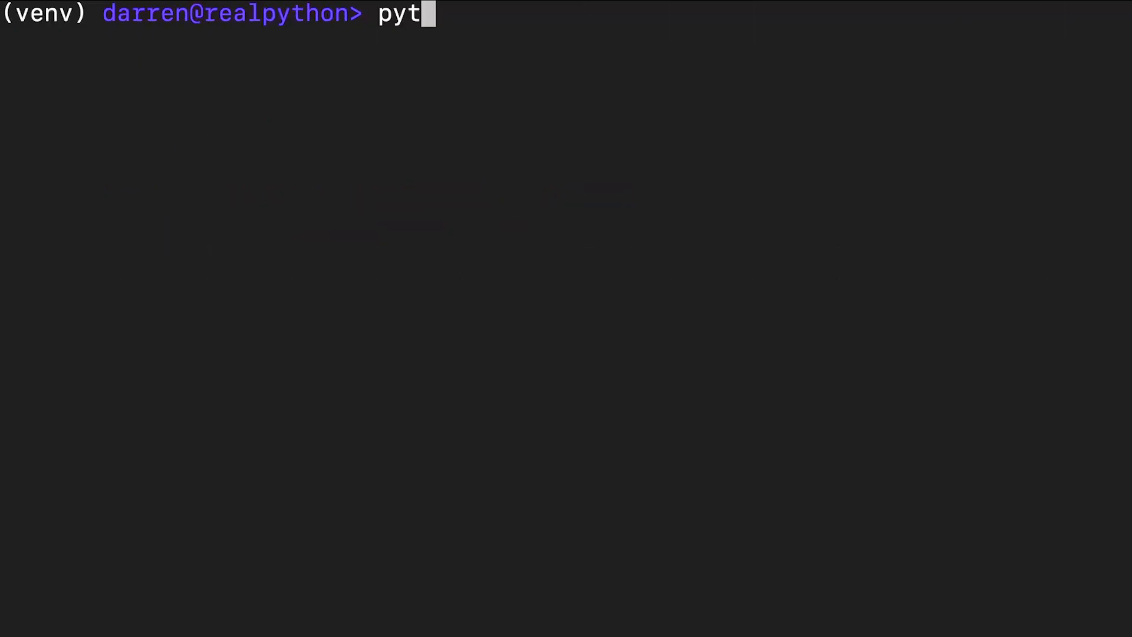
text(hon basic_qrcode.py)
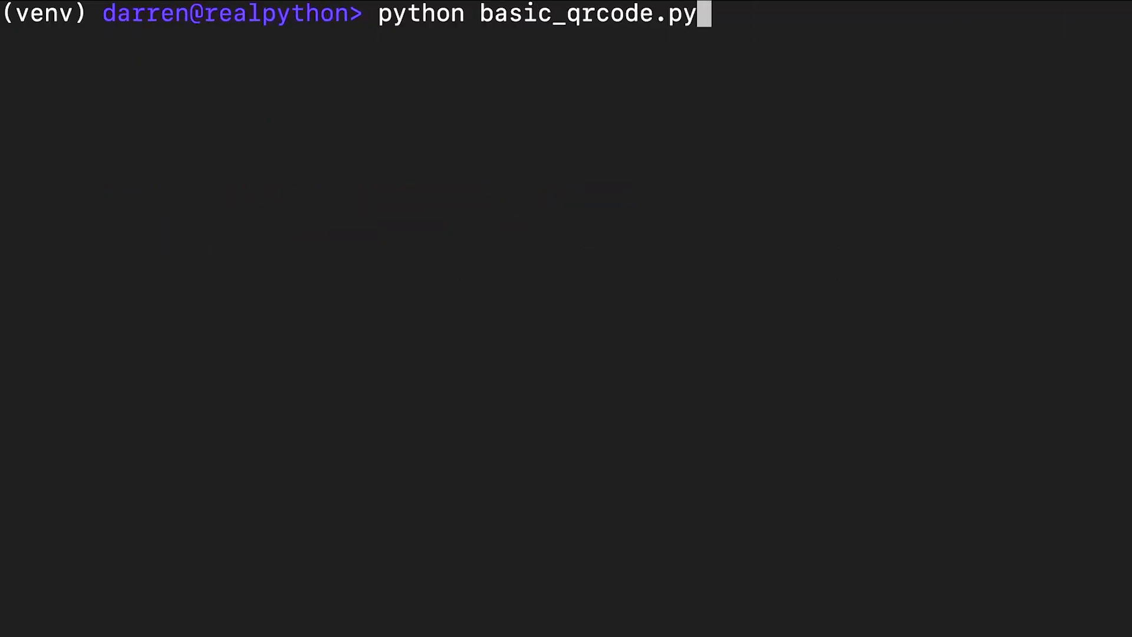
key(Return)
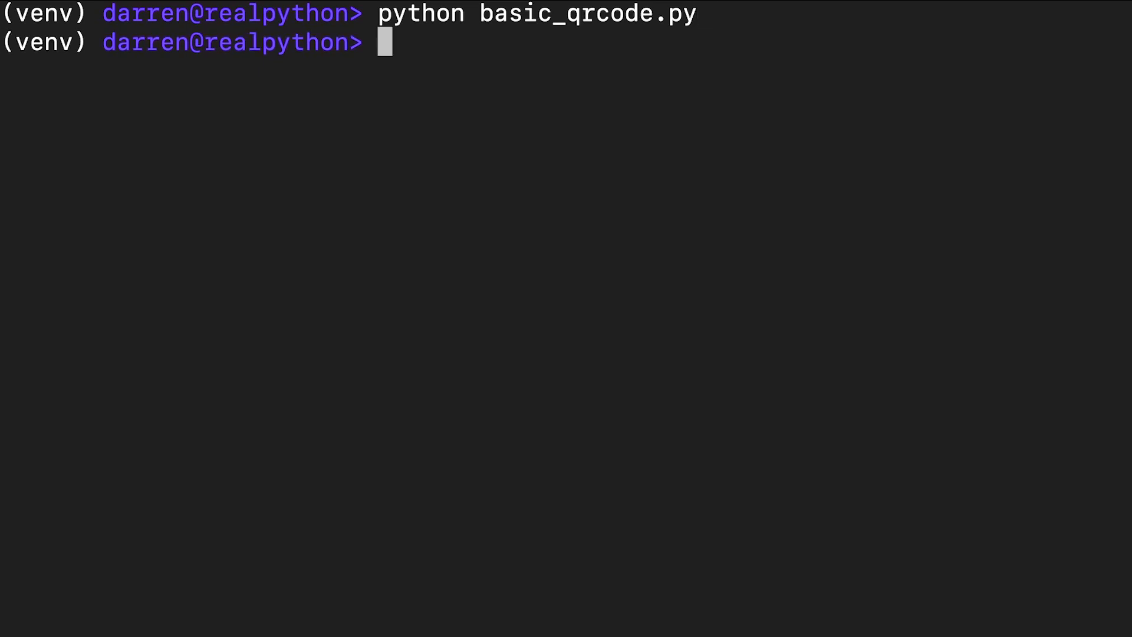
Open the generated basic_qrcode.png image.
text(open basic_q)
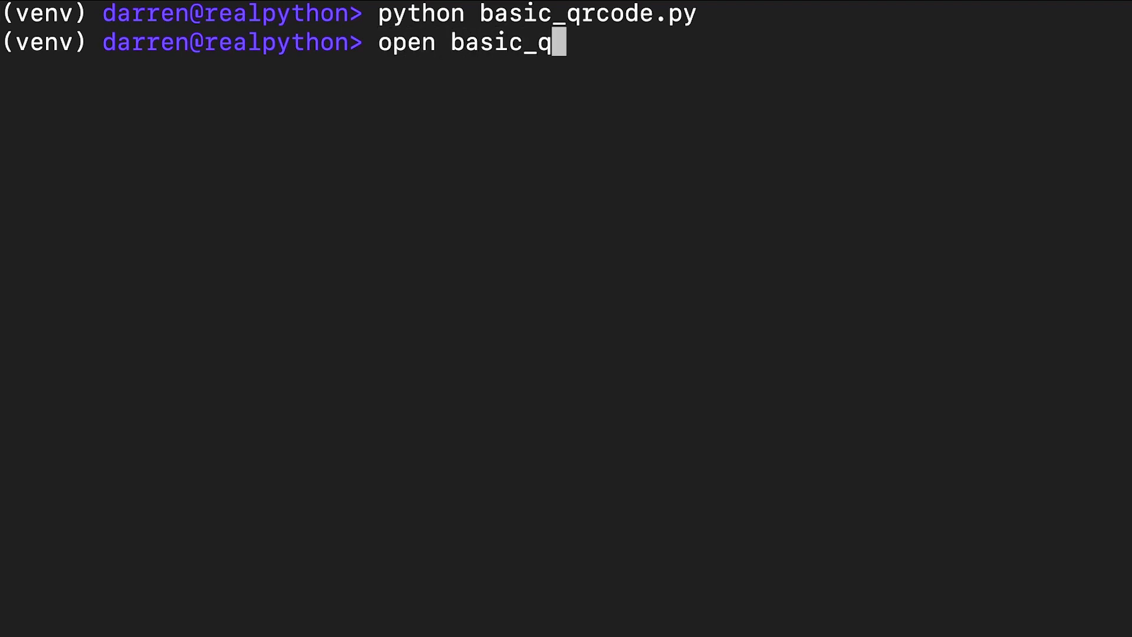
text(rcode.png)
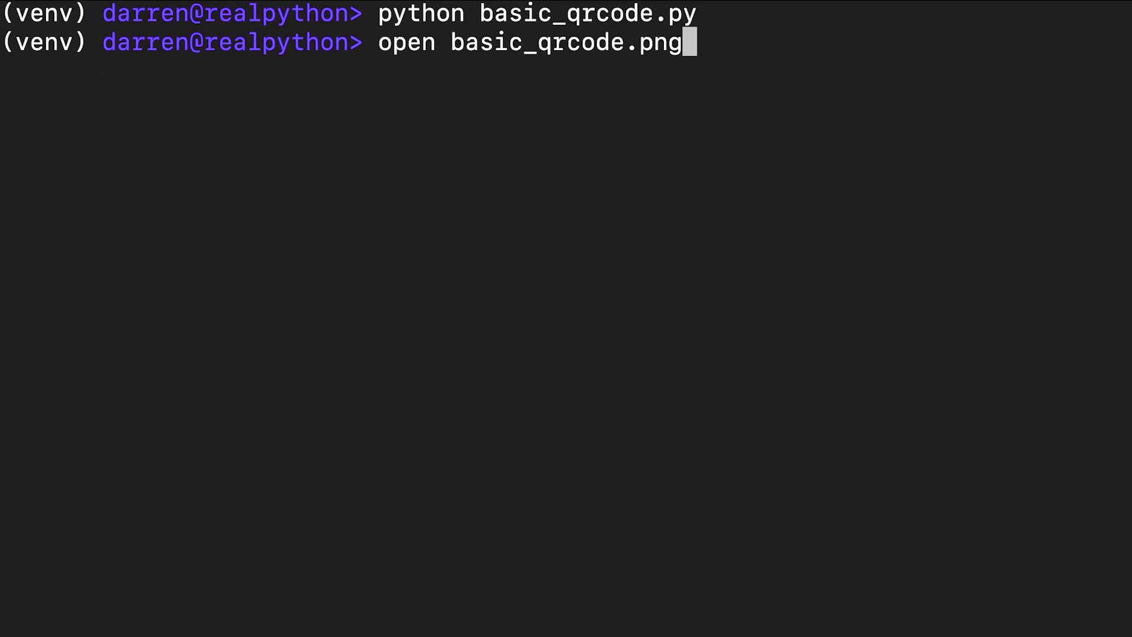
key(Return)
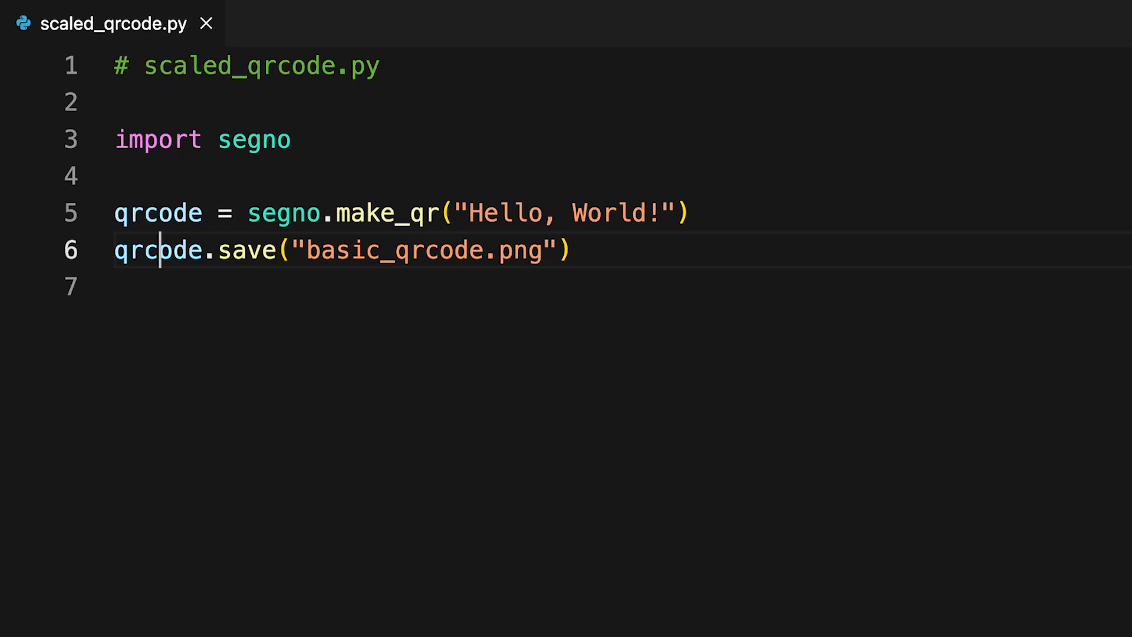
Move the save argument to its own line, rename output to scaled_qrcode.png, add scale=5.
click(284, 250)
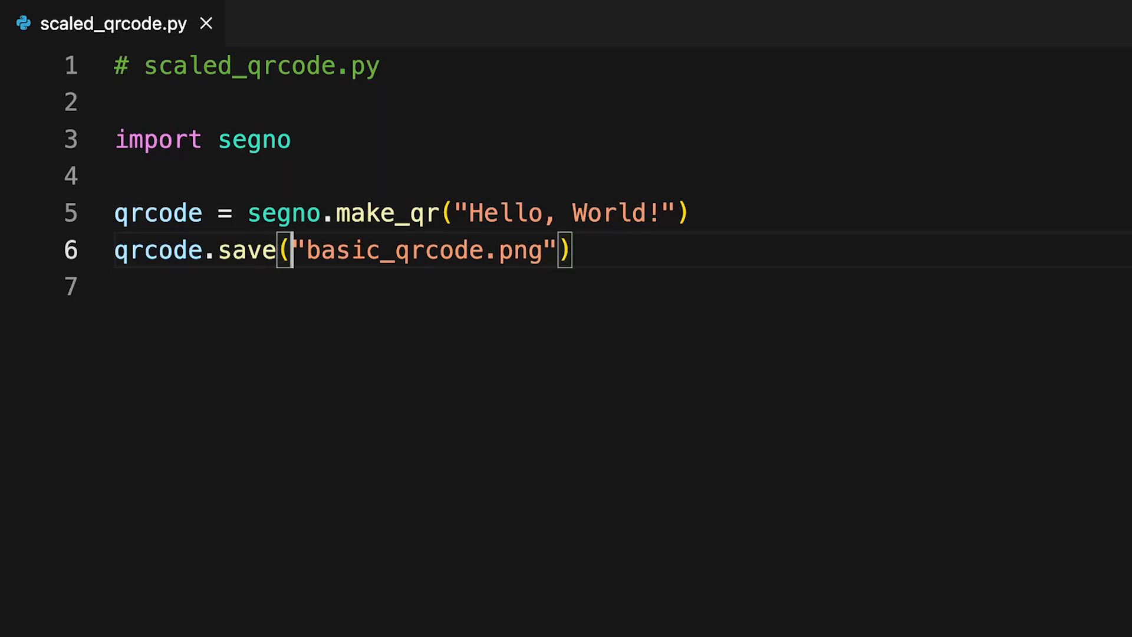
key(Enter)
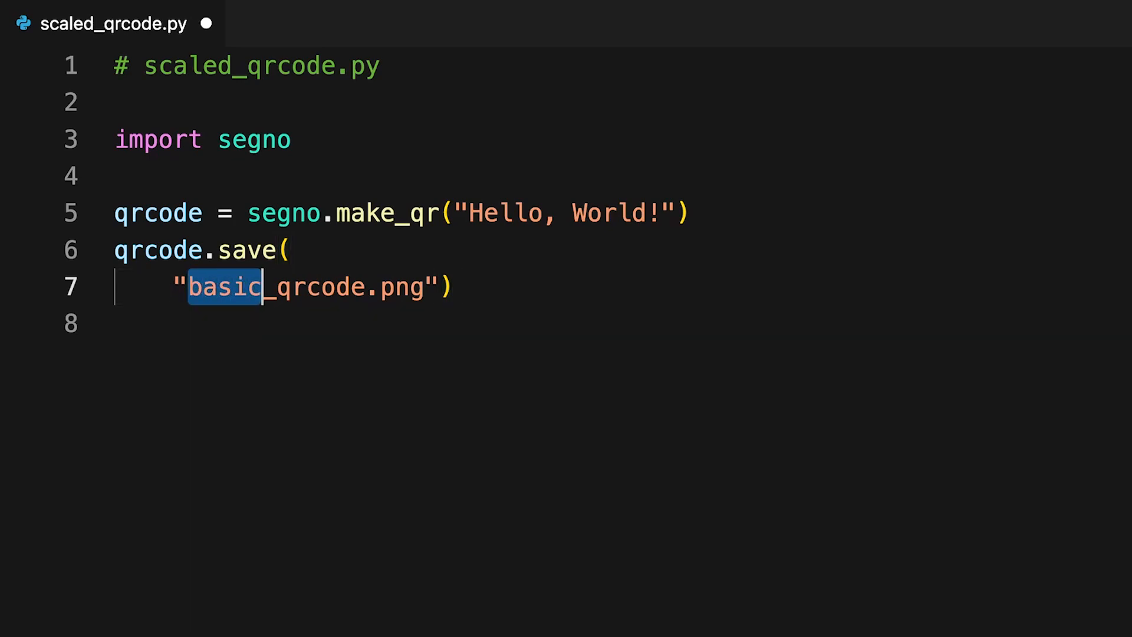
text(scaled)
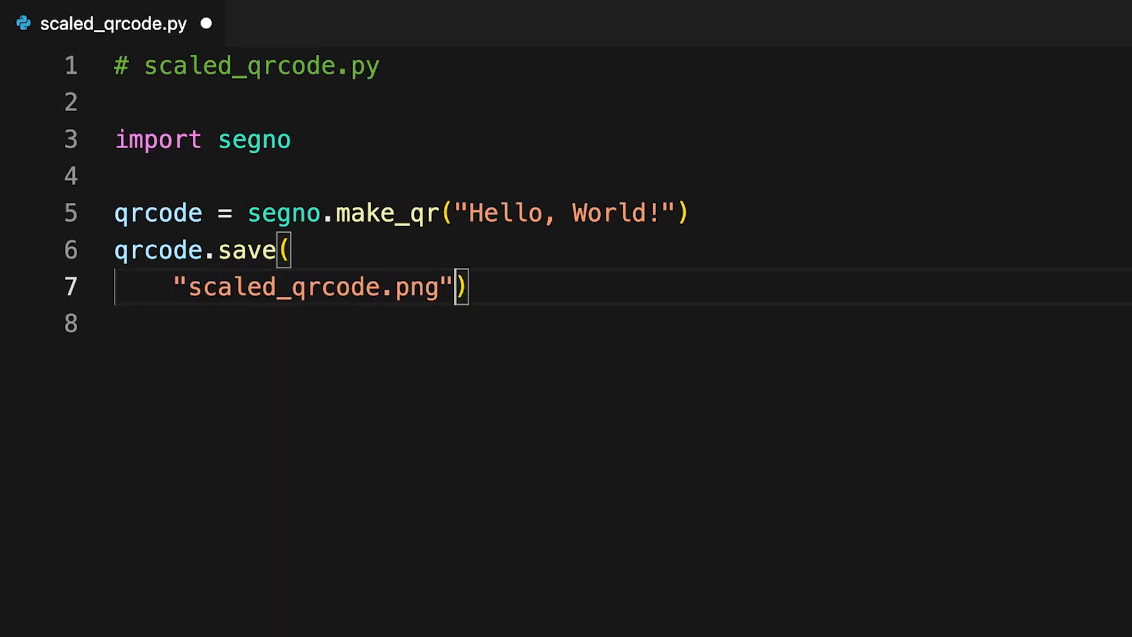
text(,)
text(s)
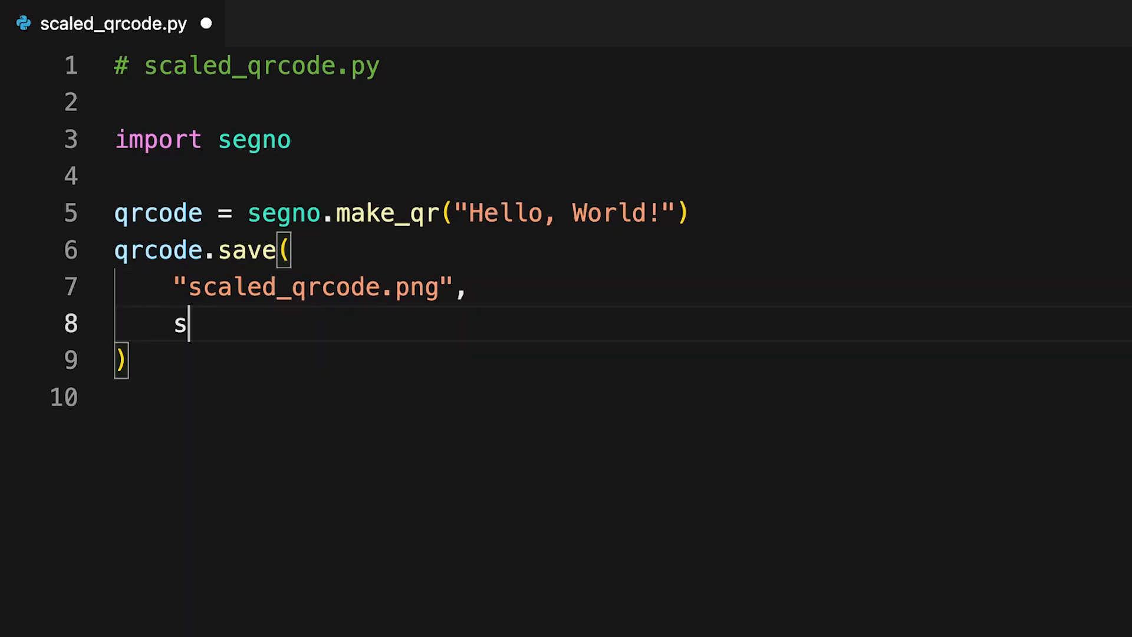
text(cale=5,)
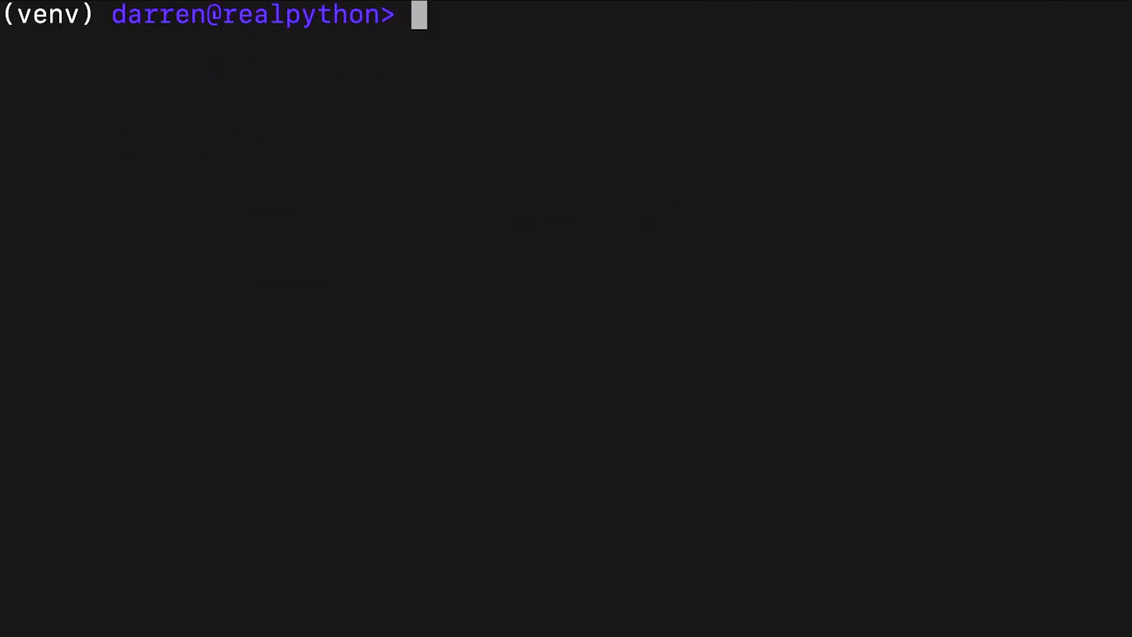
Run python scaled_qrcode.py to create the enlarged QR code.
text(pyt)
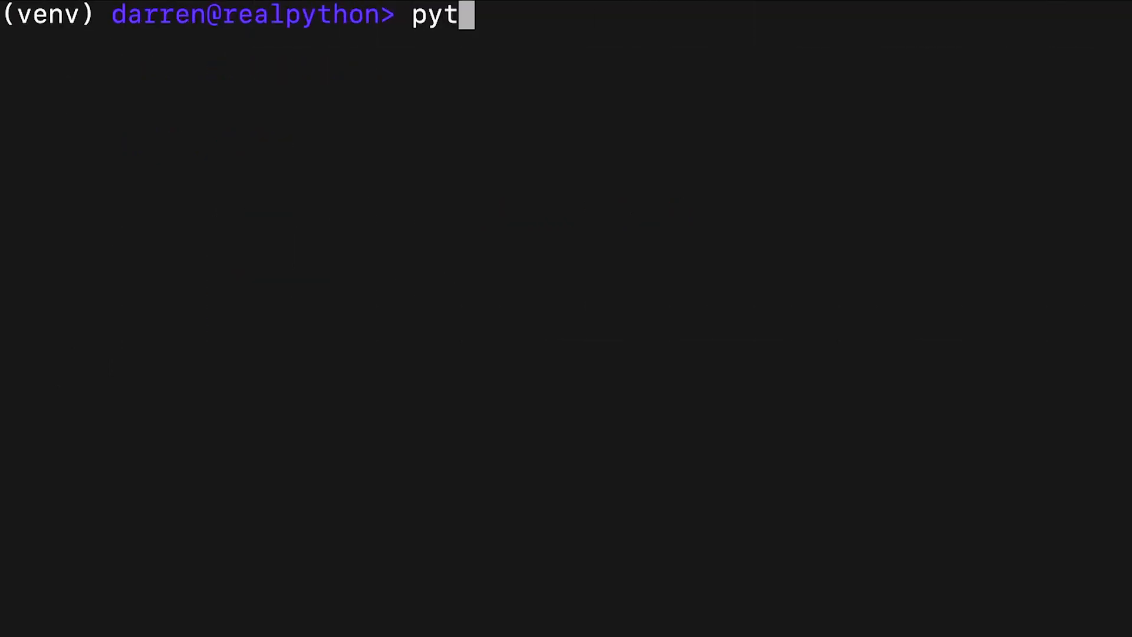
text(hon scaled_qrcode.py)
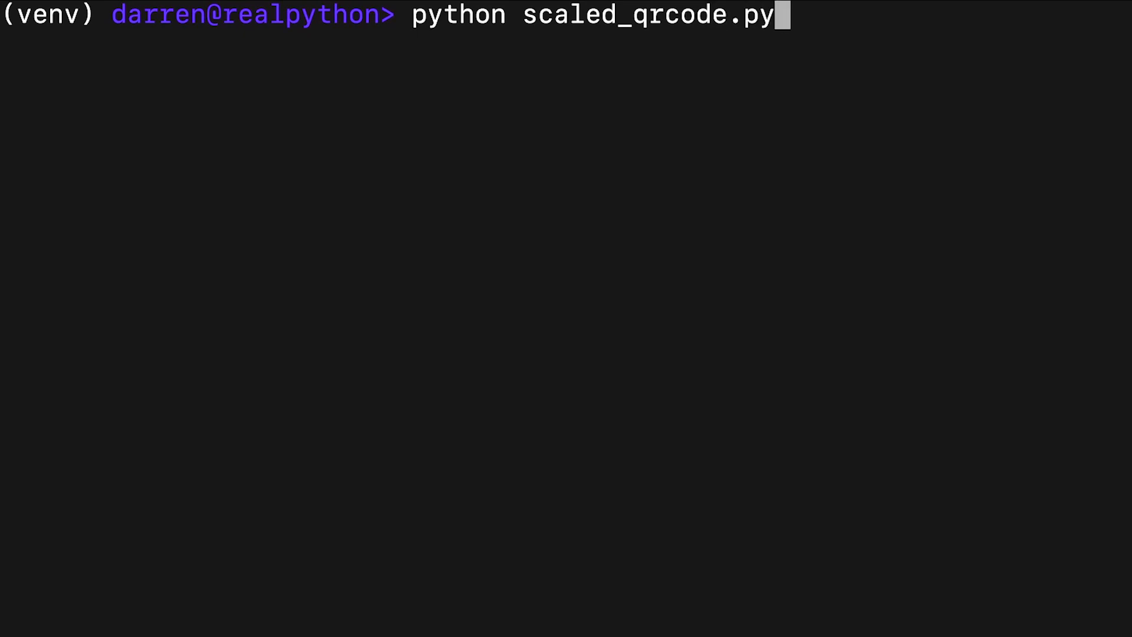
key(Return)
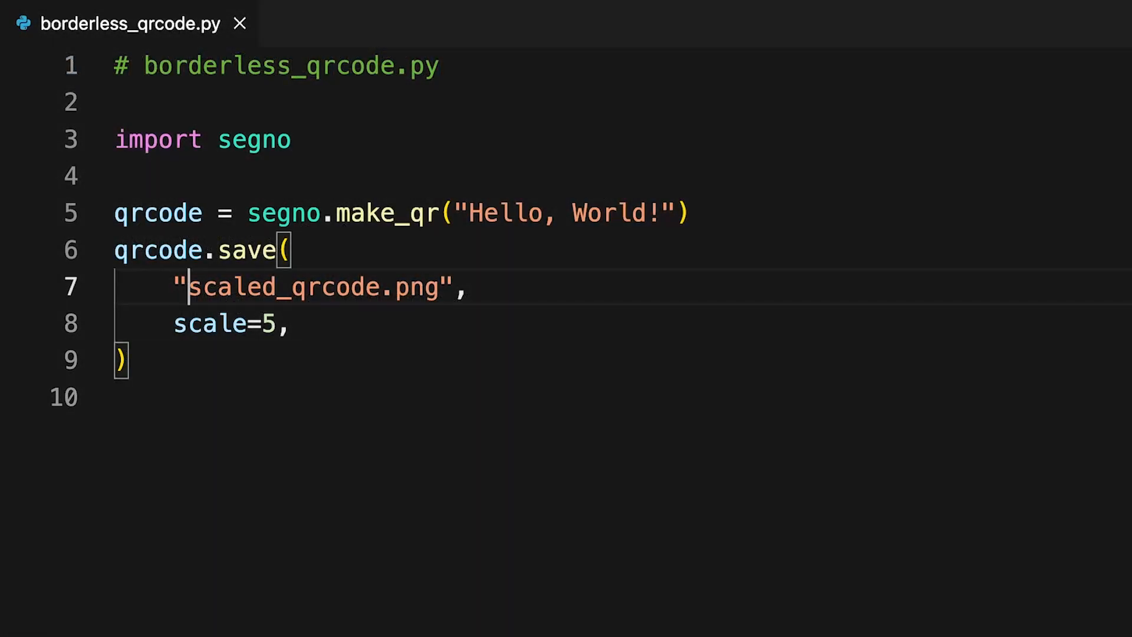
Rename the output to borderless_qrcode.png and add border=0 after scale=5.
double_click(231, 286)
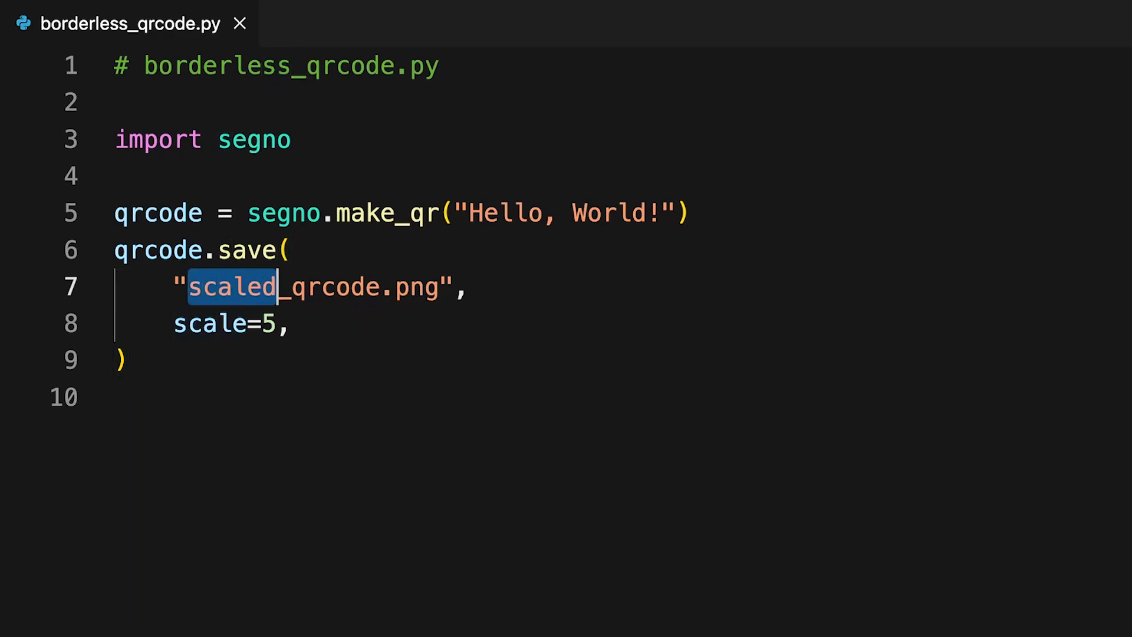
text(borderless)
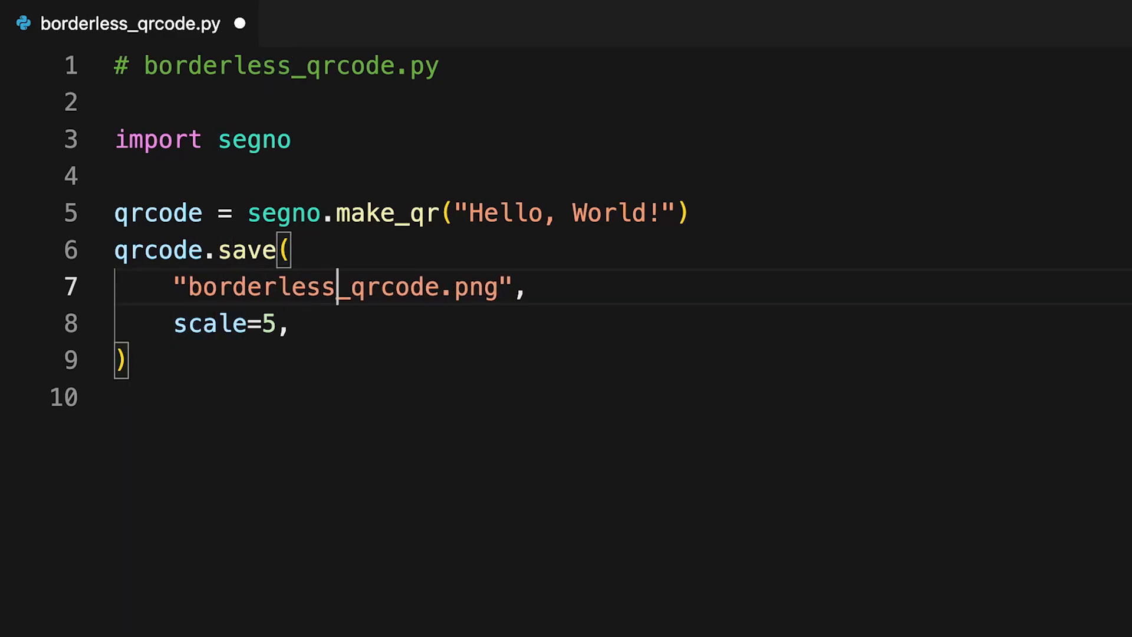
click(293, 323)
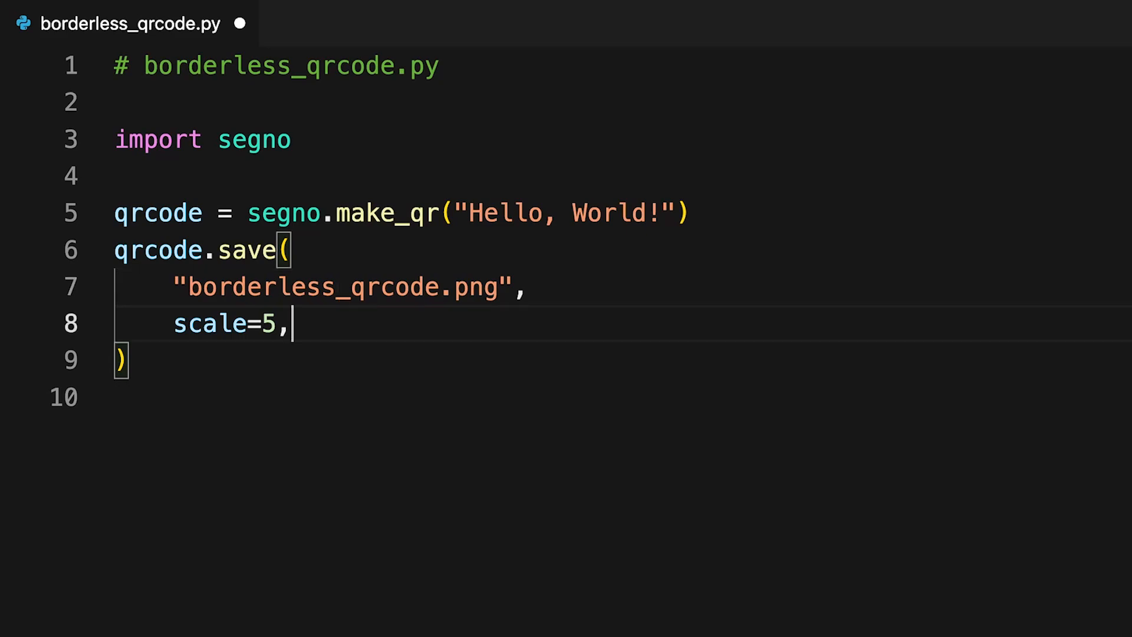
text(border=0,)
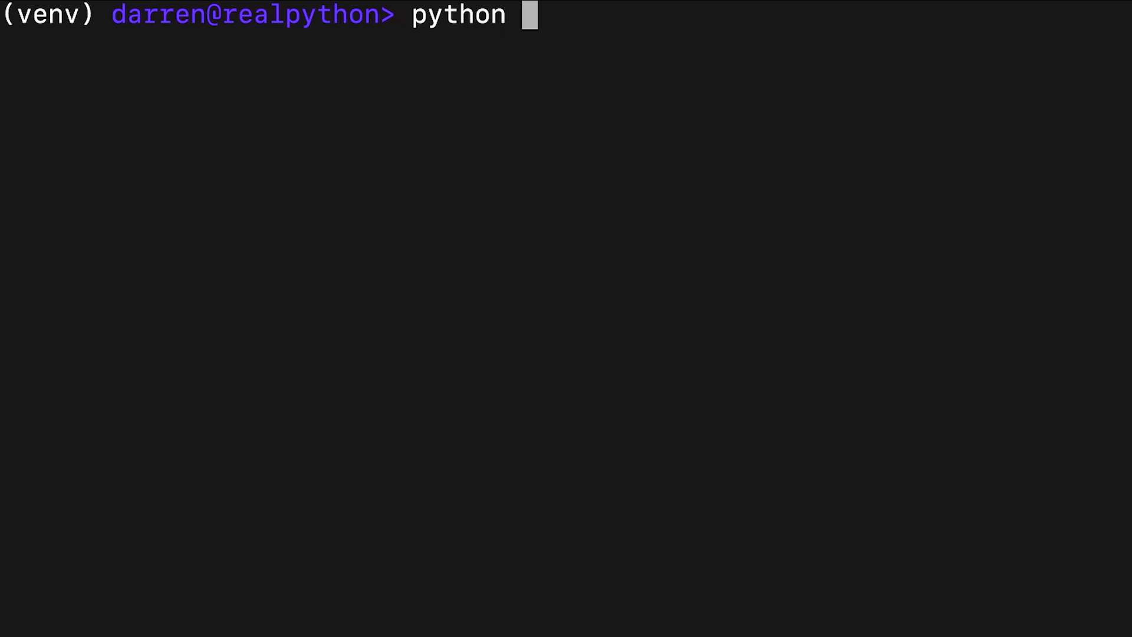
Run borderless_qrcode.py in the terminal to create the border-free QR code.
text(borderless_qrcode.py)
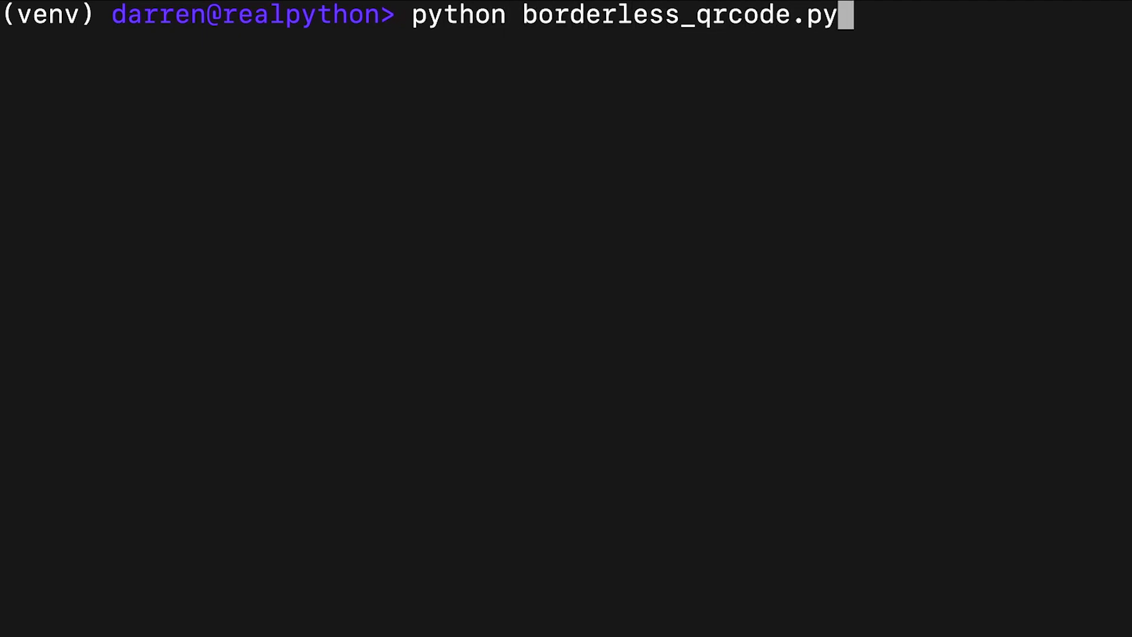
key(Return)
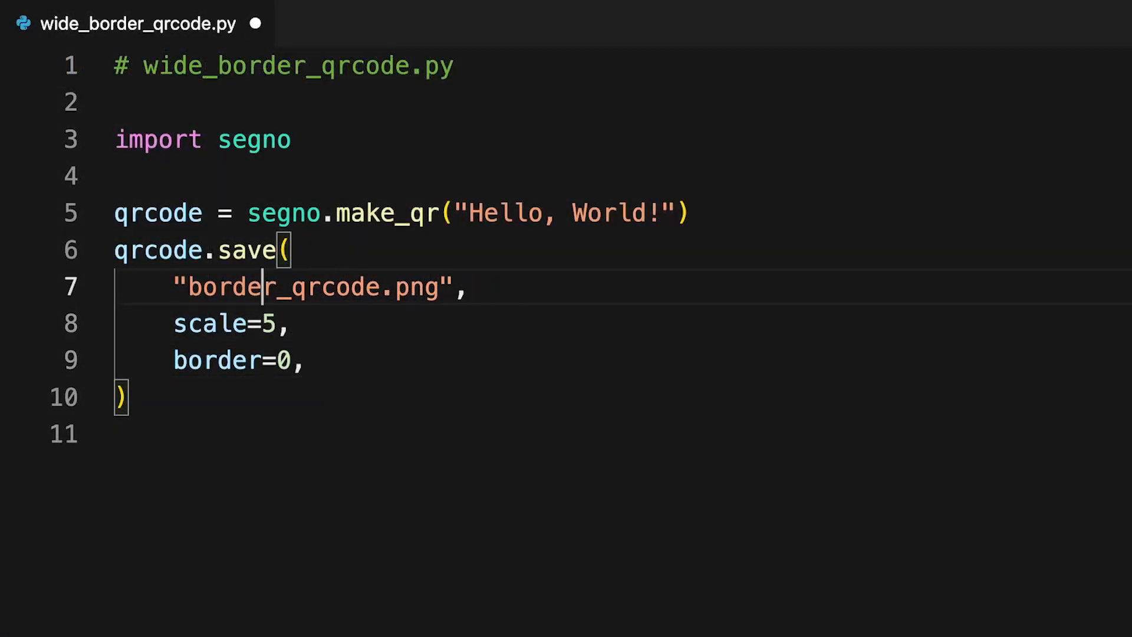
Rename the output to wide_border_qrcode.png and change border=0 to border=10.
text(wide_)
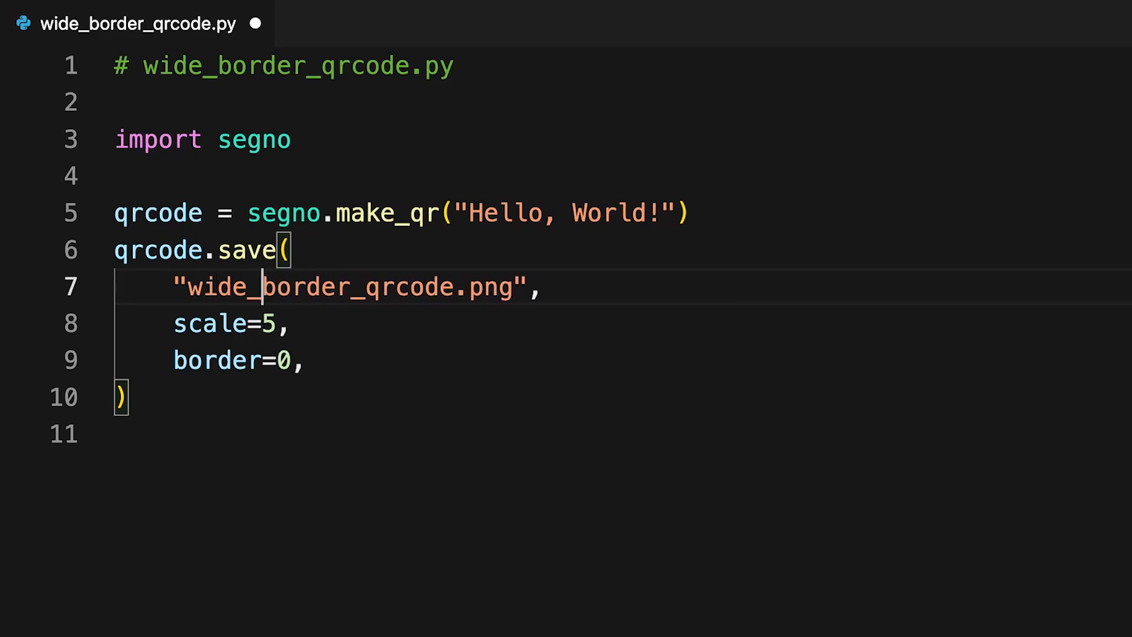
click(278, 360)
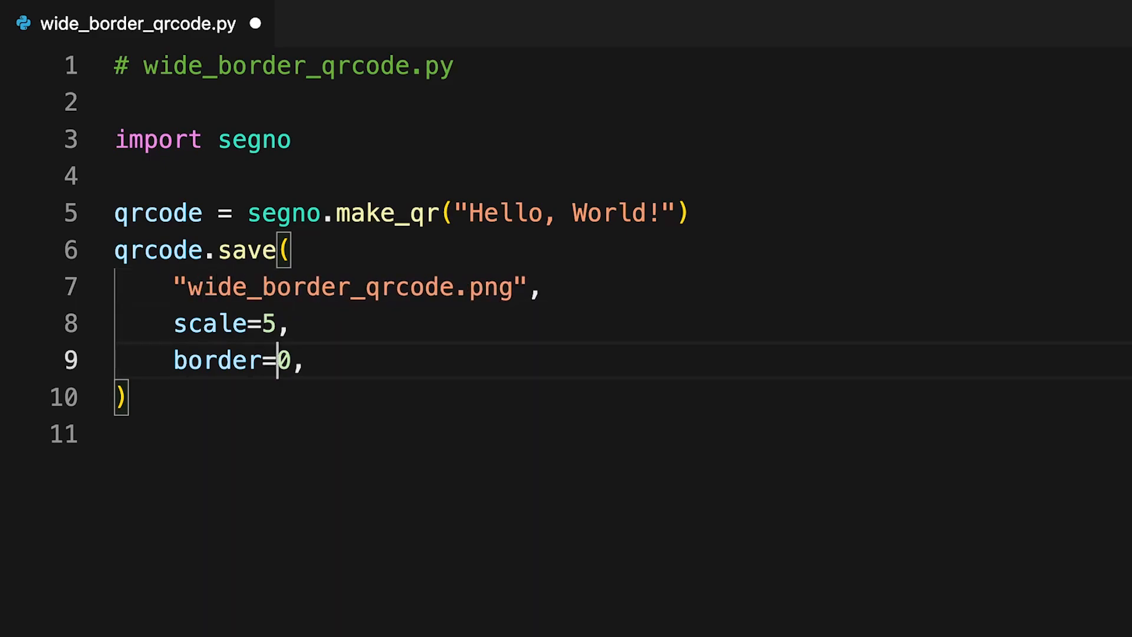
text(1)
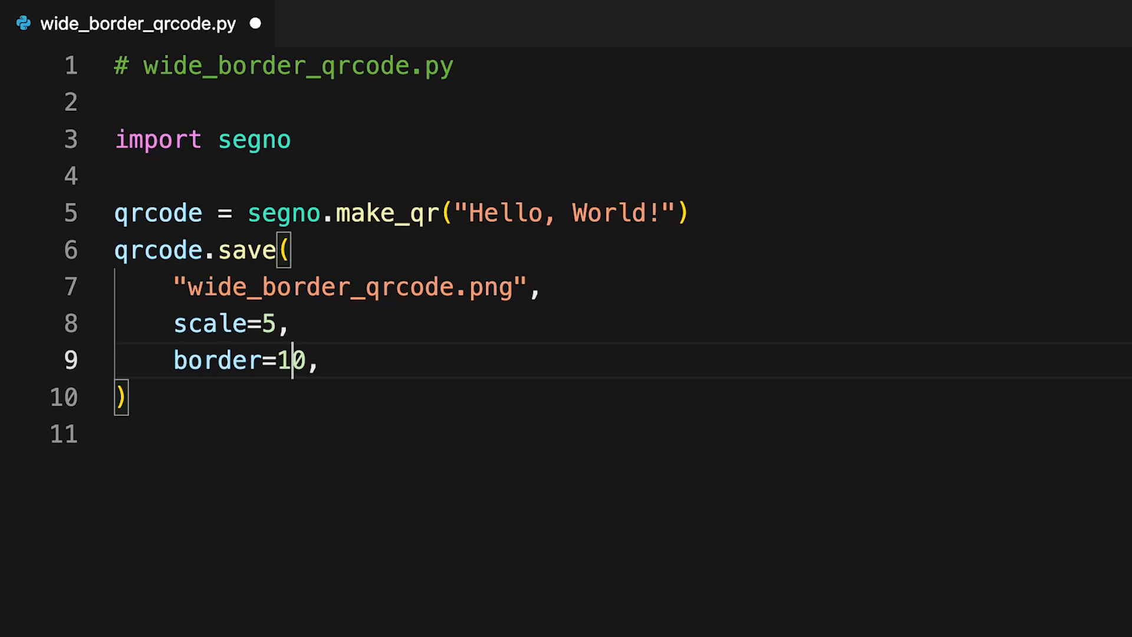
mouse_move(254, 23)
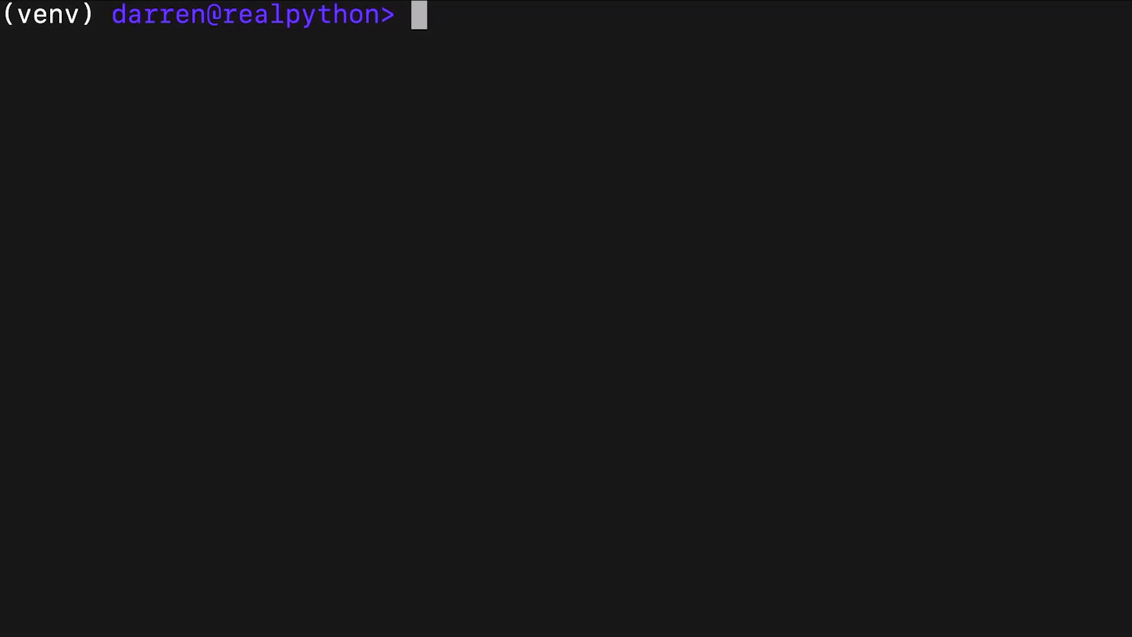
Run python wide_border_qrcode.py to create the thick-bordered QR code.
text(python wid)
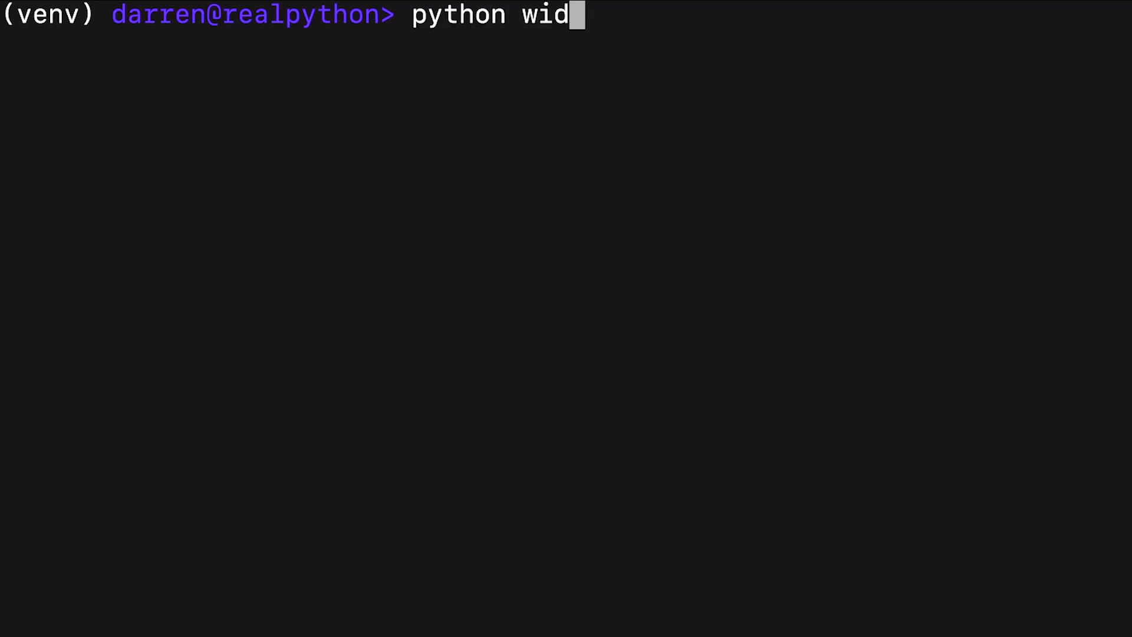
text(e_border_qrcode.py)
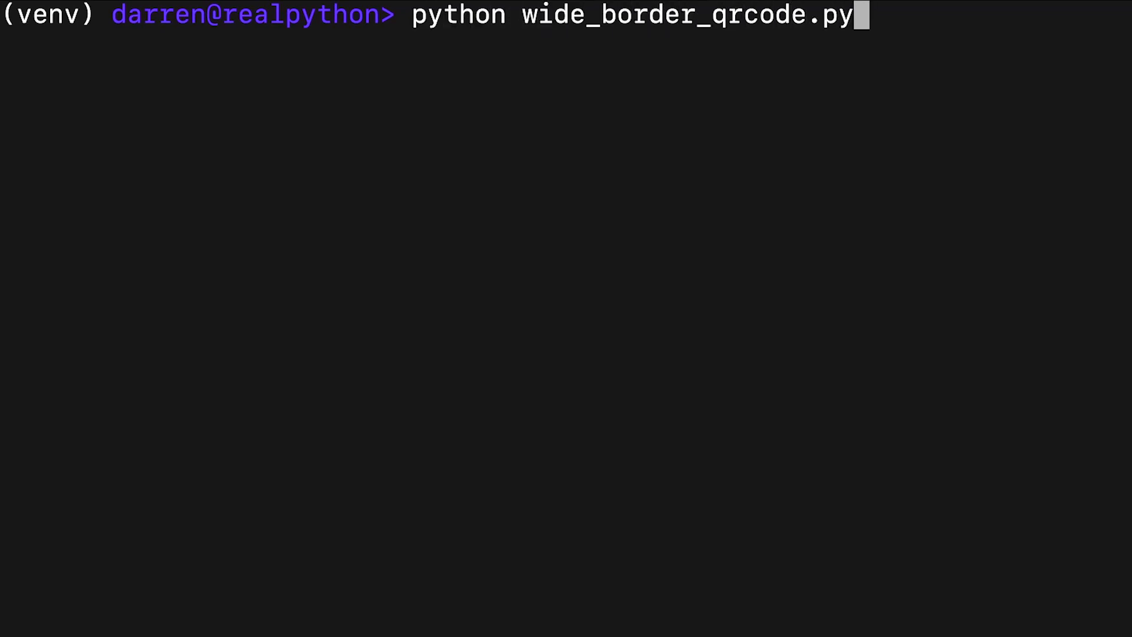
key(Return)
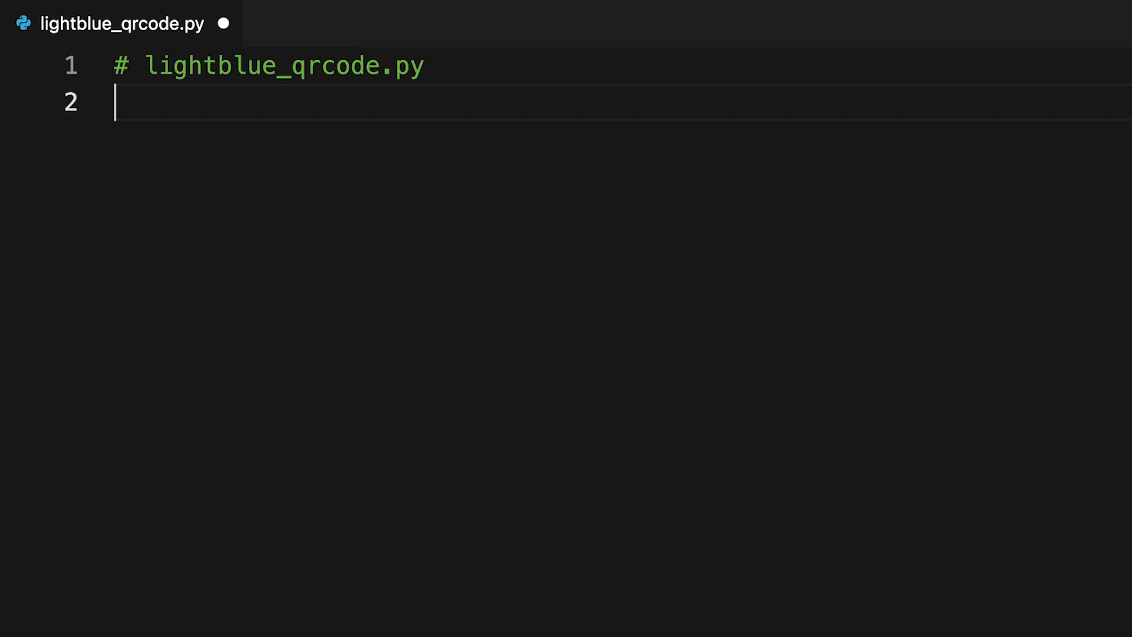
Write segno.make_qr("Hello, World!") saving lightblue_qrcode.png at scale 5, light="lightblue", and save.
text(import segno)
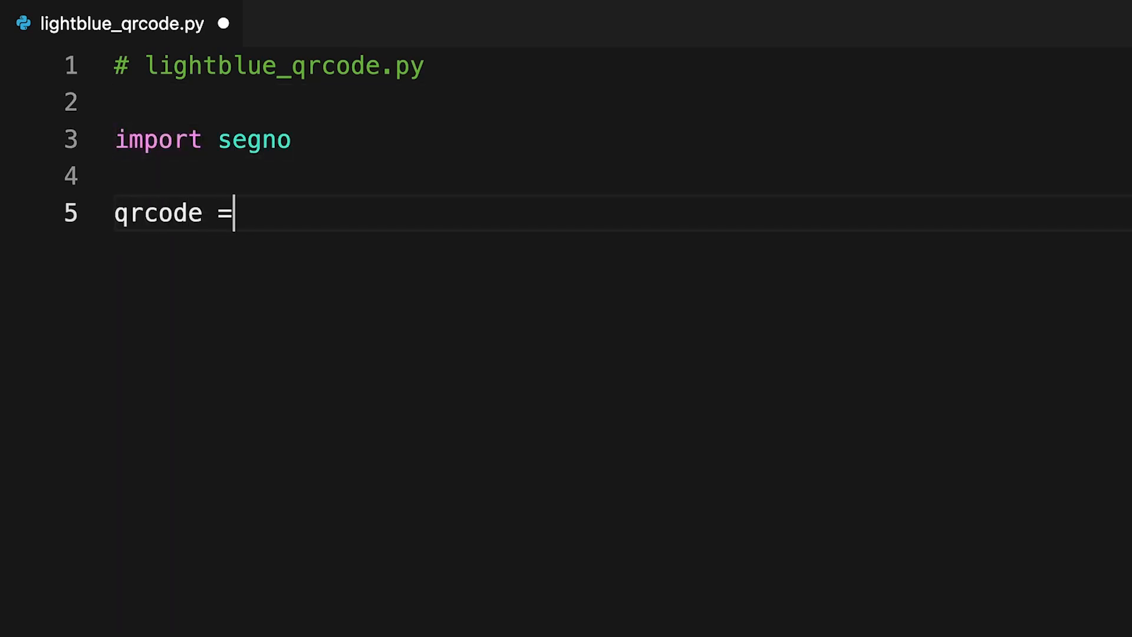
text(segno.make_qr("Hello, World)
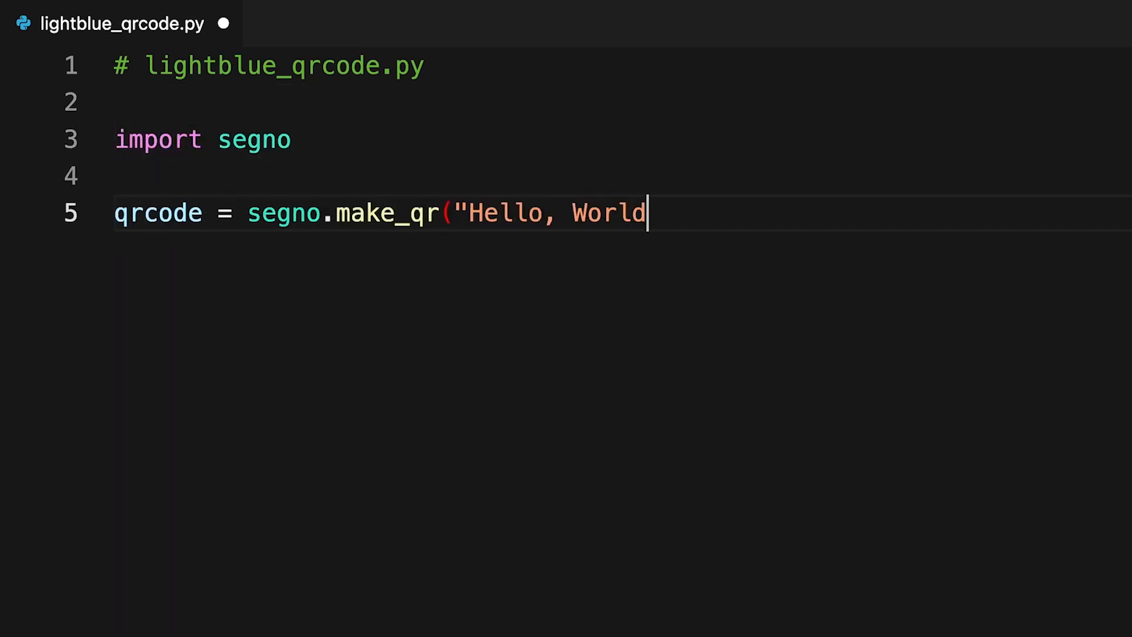
text(!"))
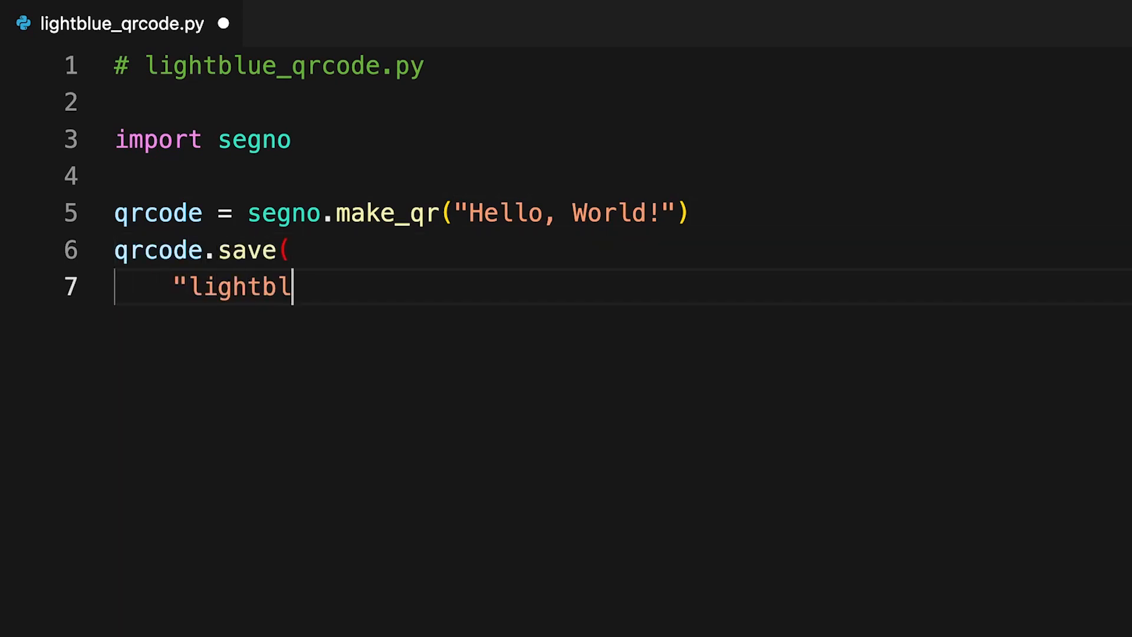
text(ue_qrcode.png",)
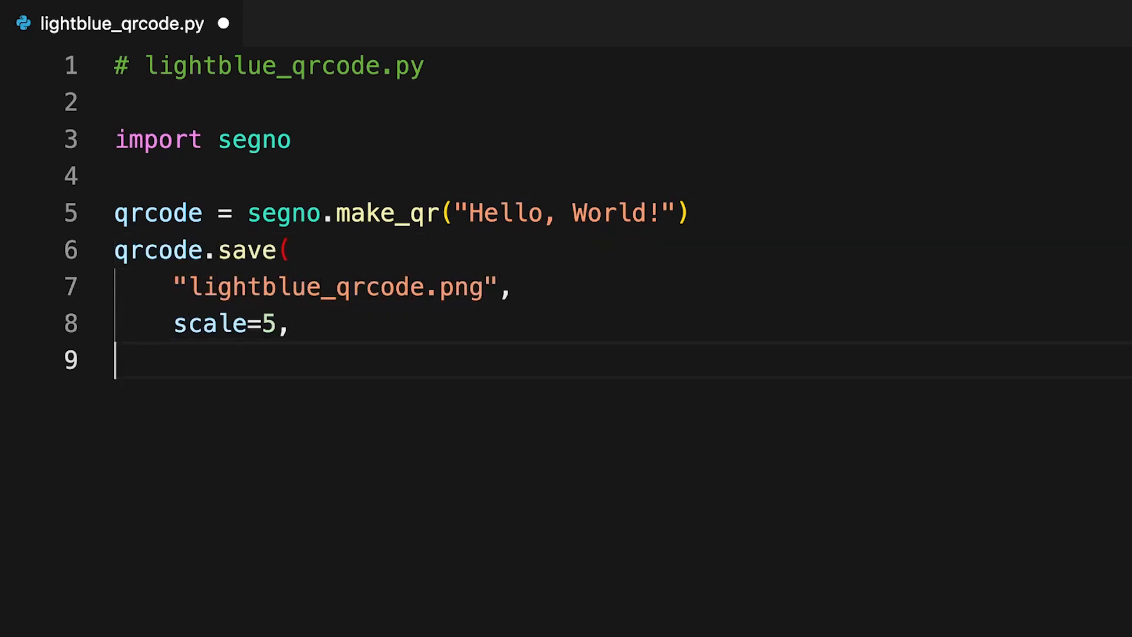
text(ligh)
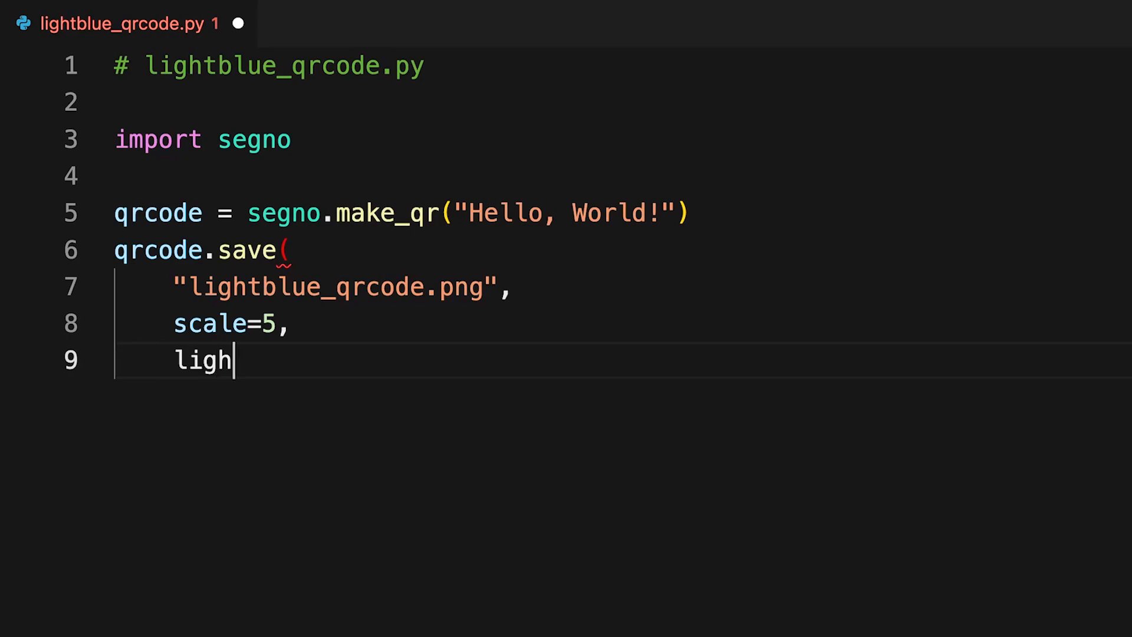
text(t="lightblue",)
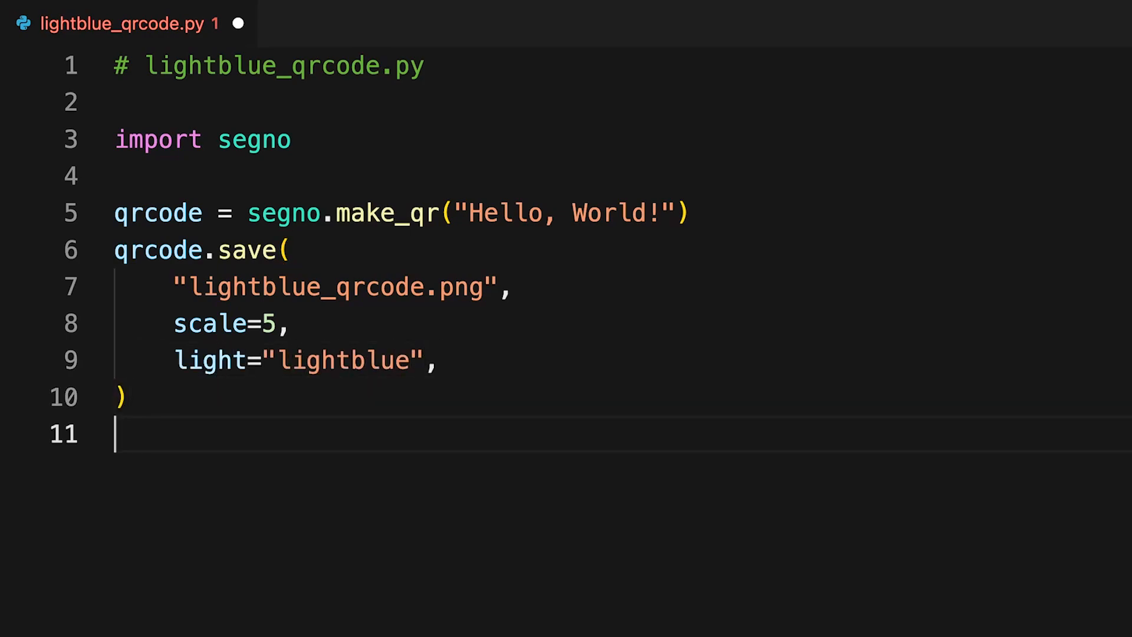
key(ctrl+s)
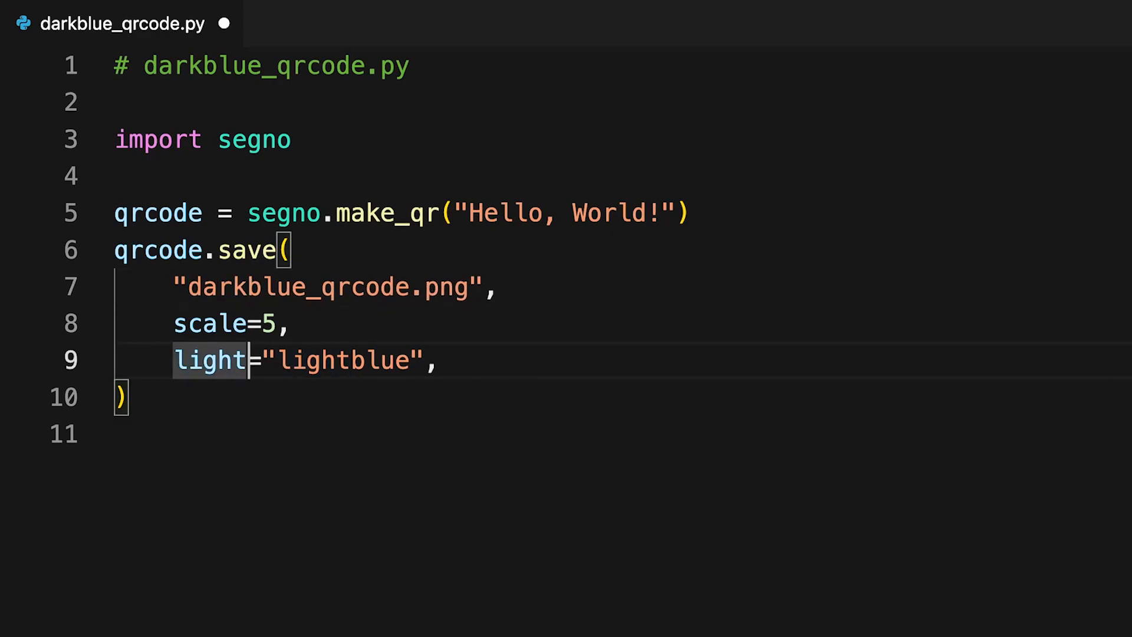
Replace light="lightblue" with dark="darkblue" in the save call.
text(dark)
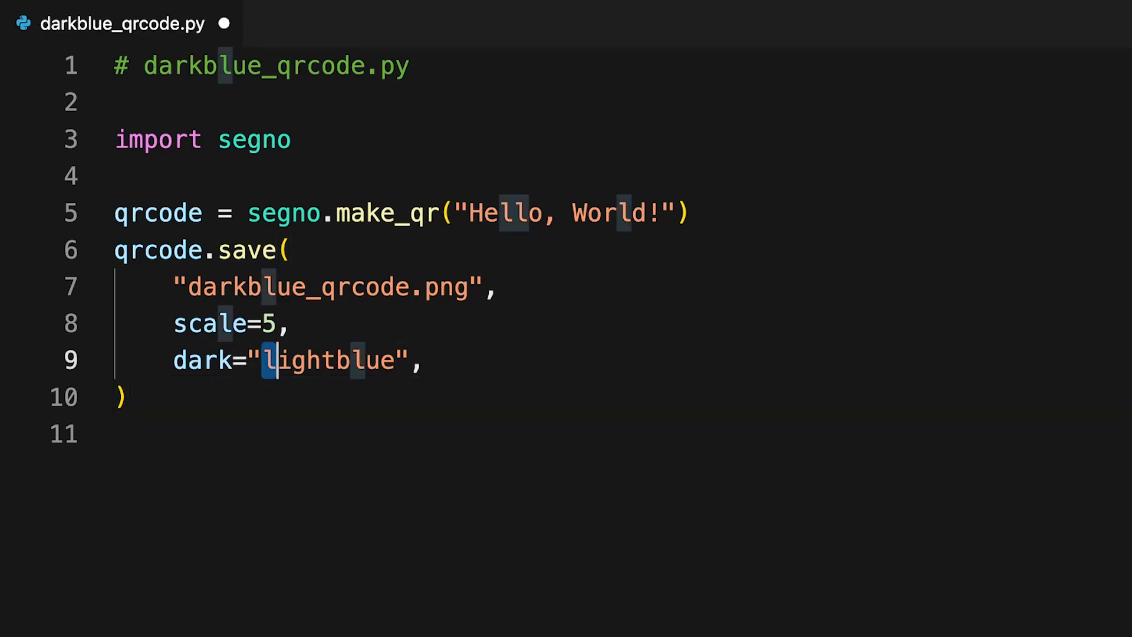
text(darkblue)
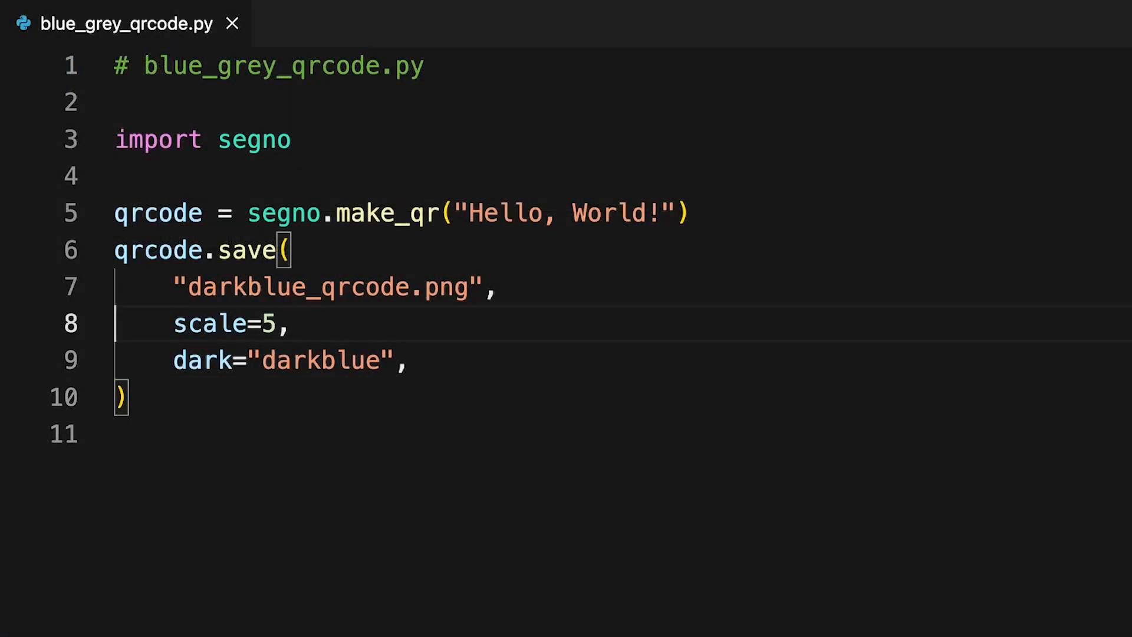
Rename the output to blue_grey_qrcode.png and add quiet_zone="lightgrey".
double_click(215, 287)
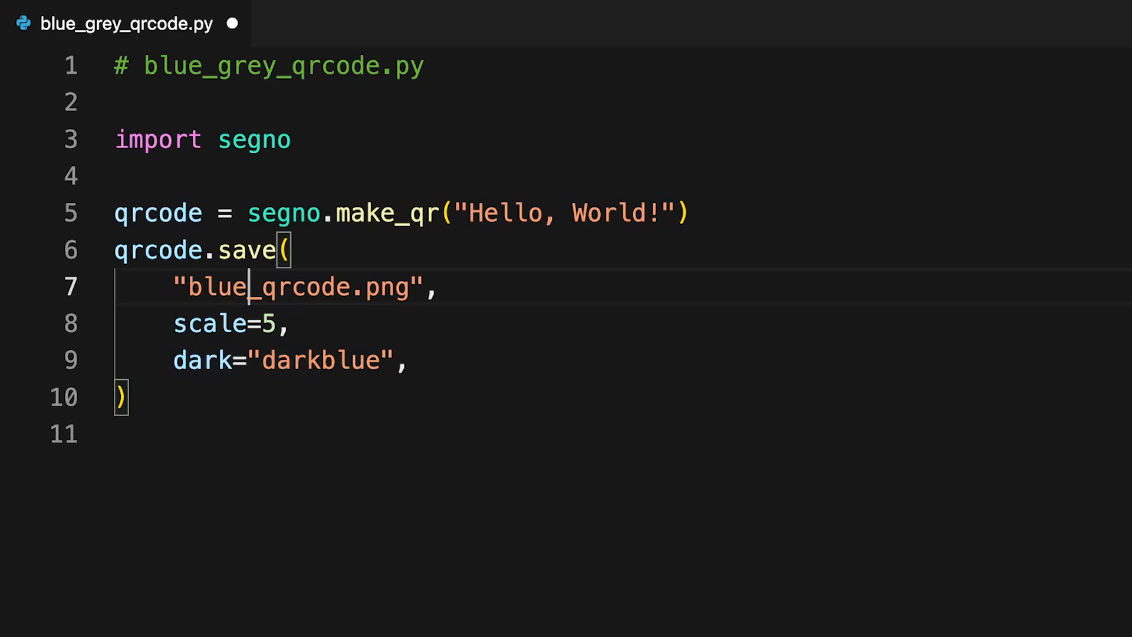
text(_grey)
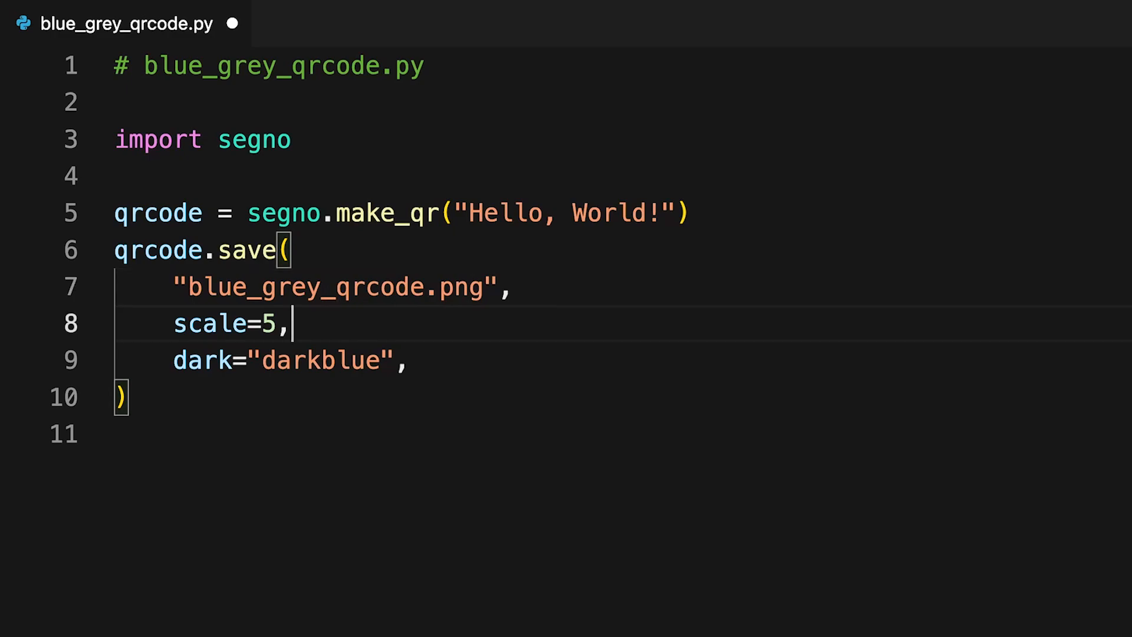
text(qu)
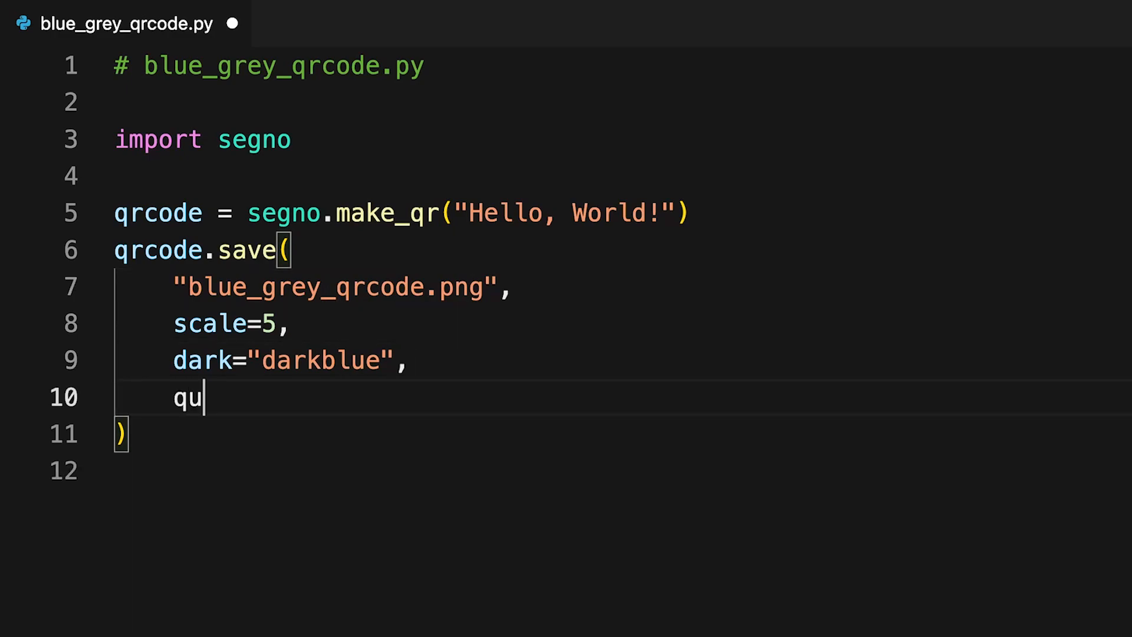
text(iet_zone="lightgrey")
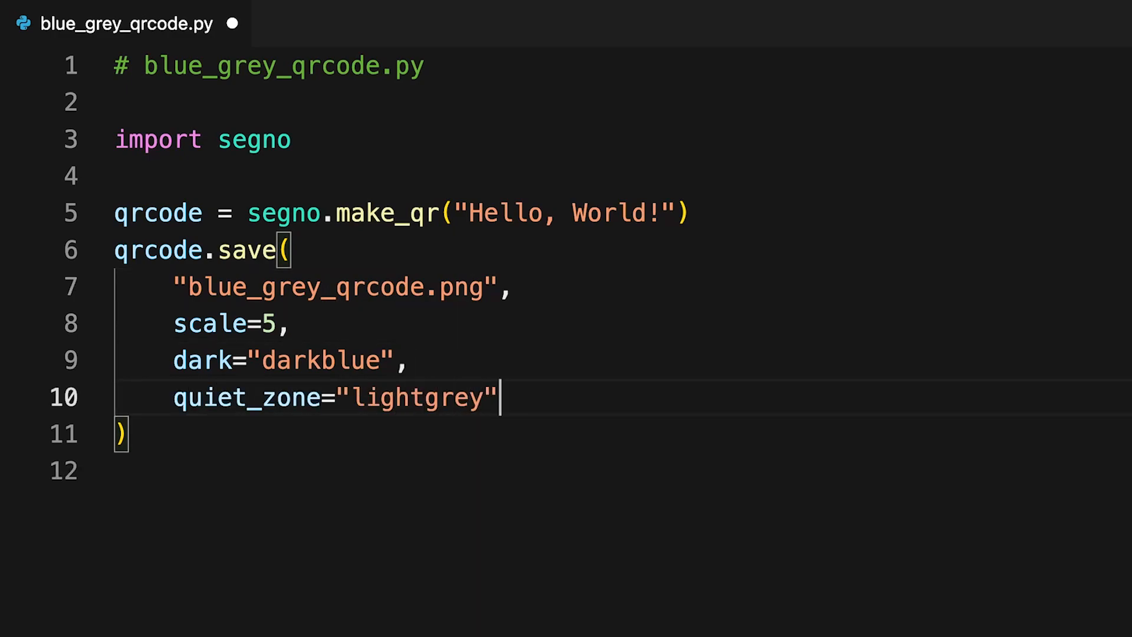
text(,)
click(271, 67)
text(transparent)
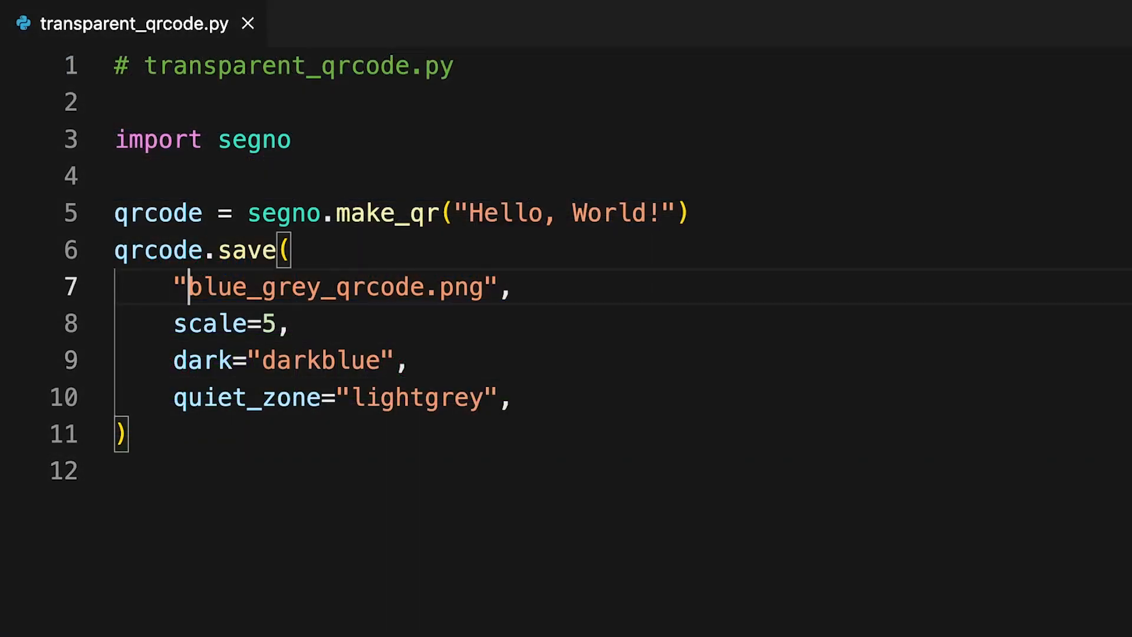
Rename the output to transparent_qrcode.png, set dark="#00008bcc" and add light="#ccccffcc".
double_click(253, 287)
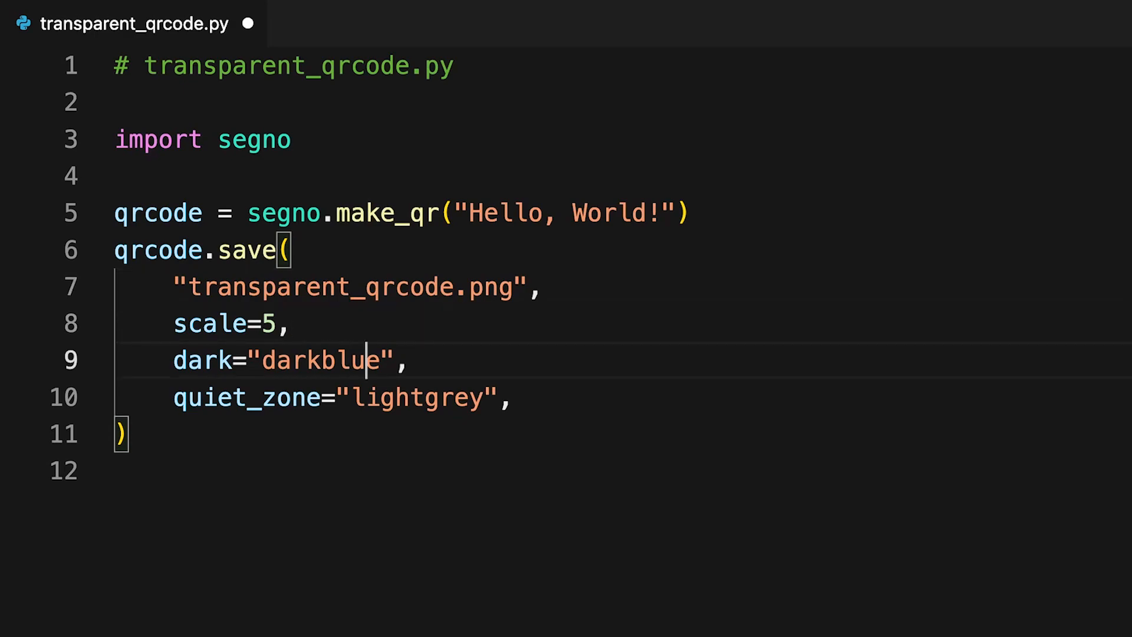
double_click(350, 361)
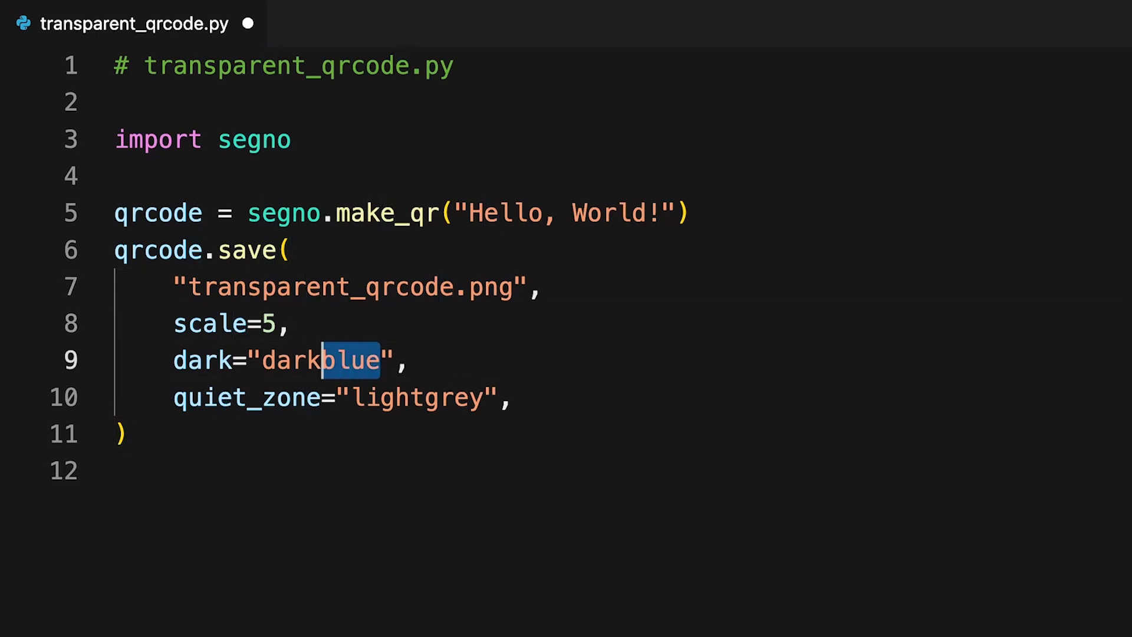
text(#)
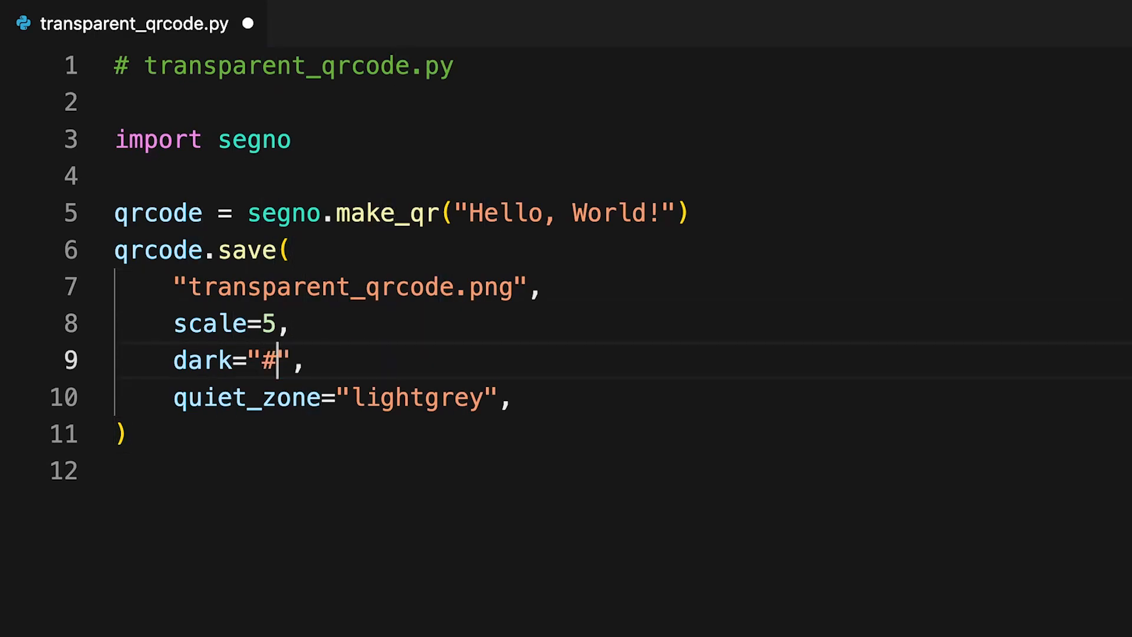
text(00008bcc)
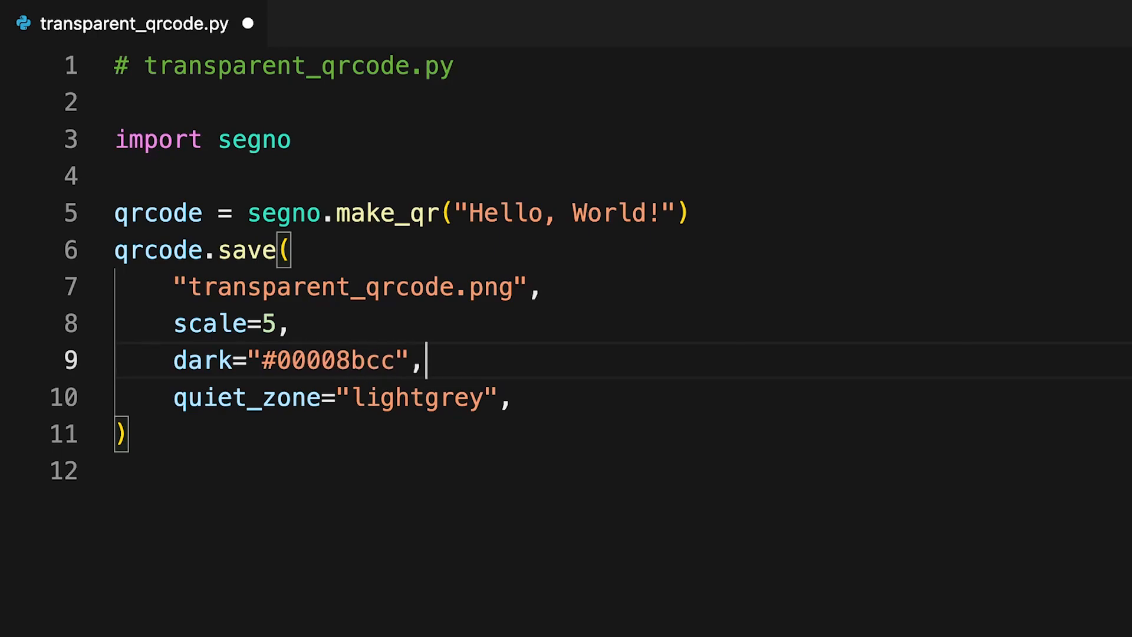
text(light="#ccc)
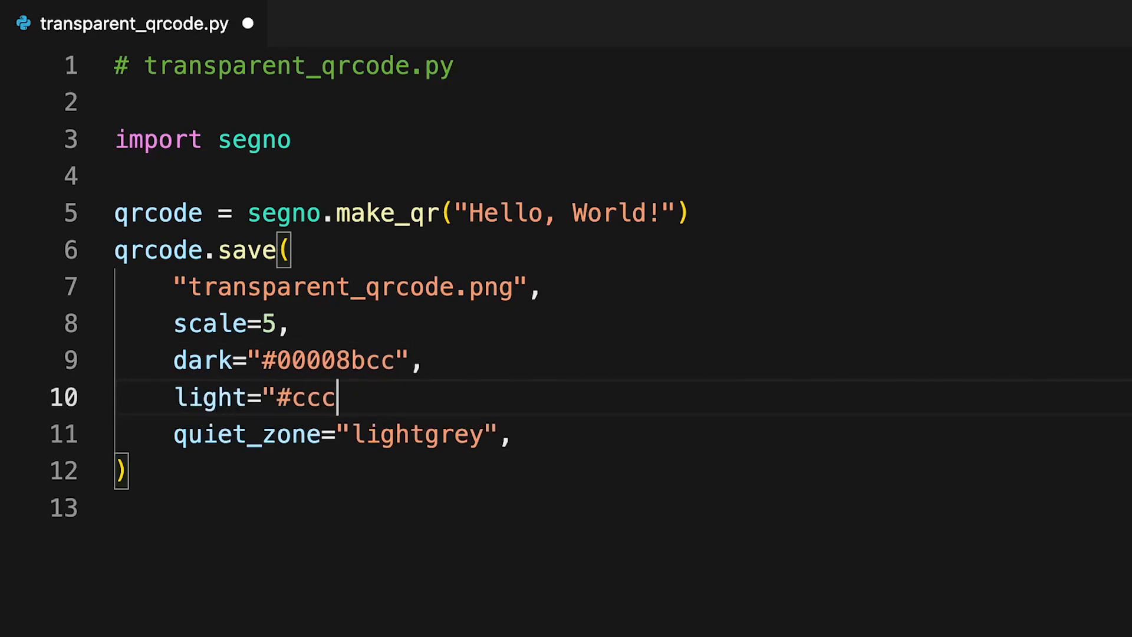
text(cffcc",)
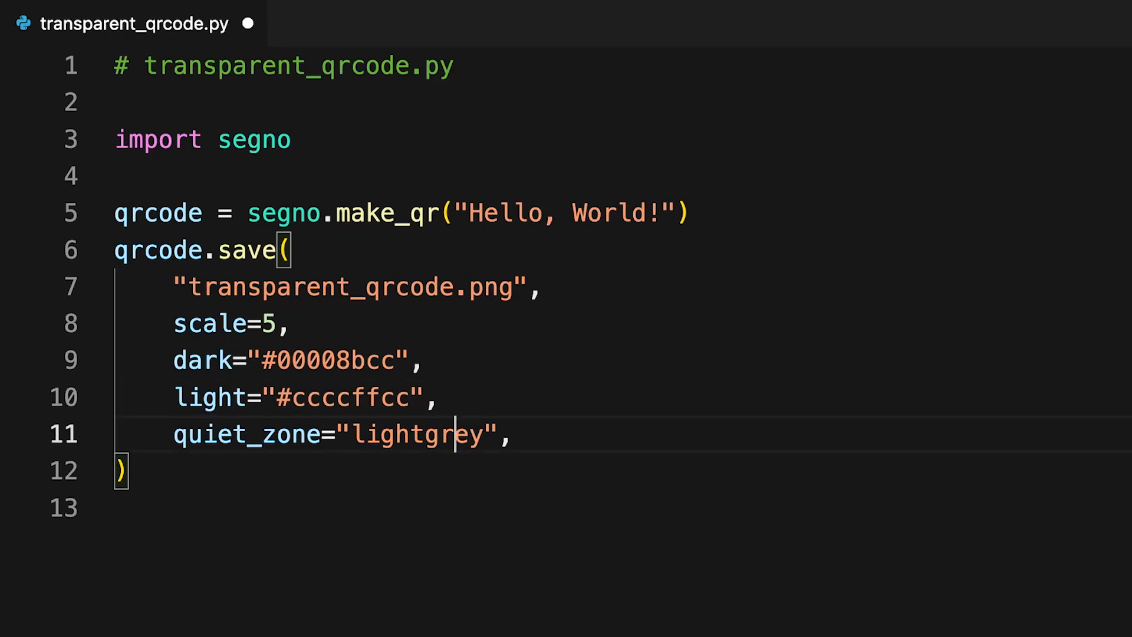
Change the quiet_zone value from lightgrey to "#d3d3d377".
double_click(466, 434)
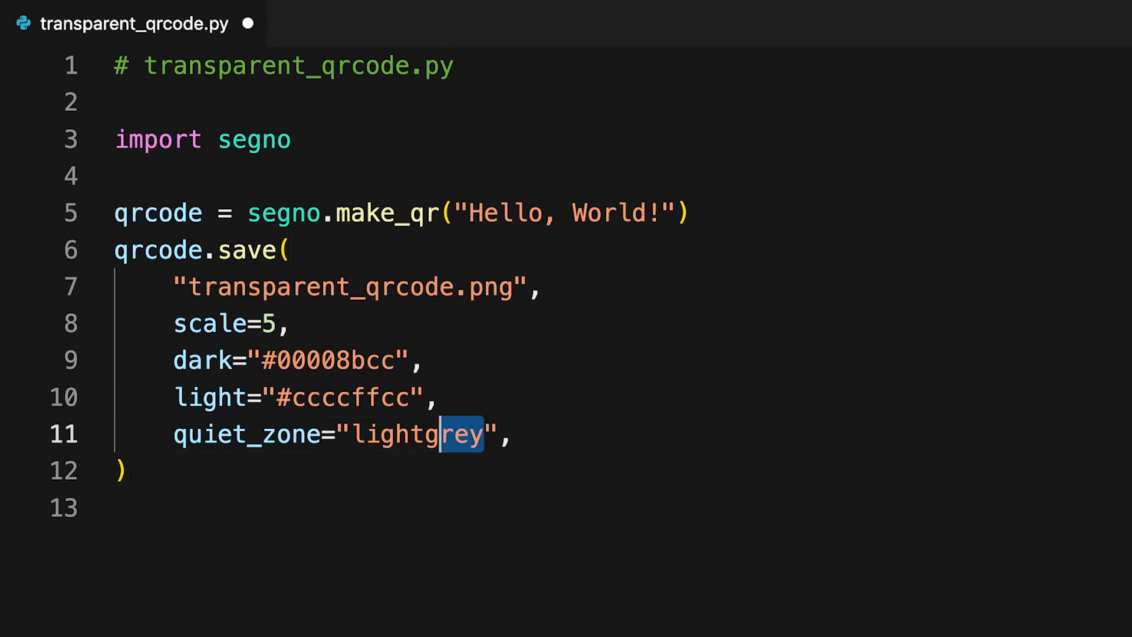
double_click(415, 433)
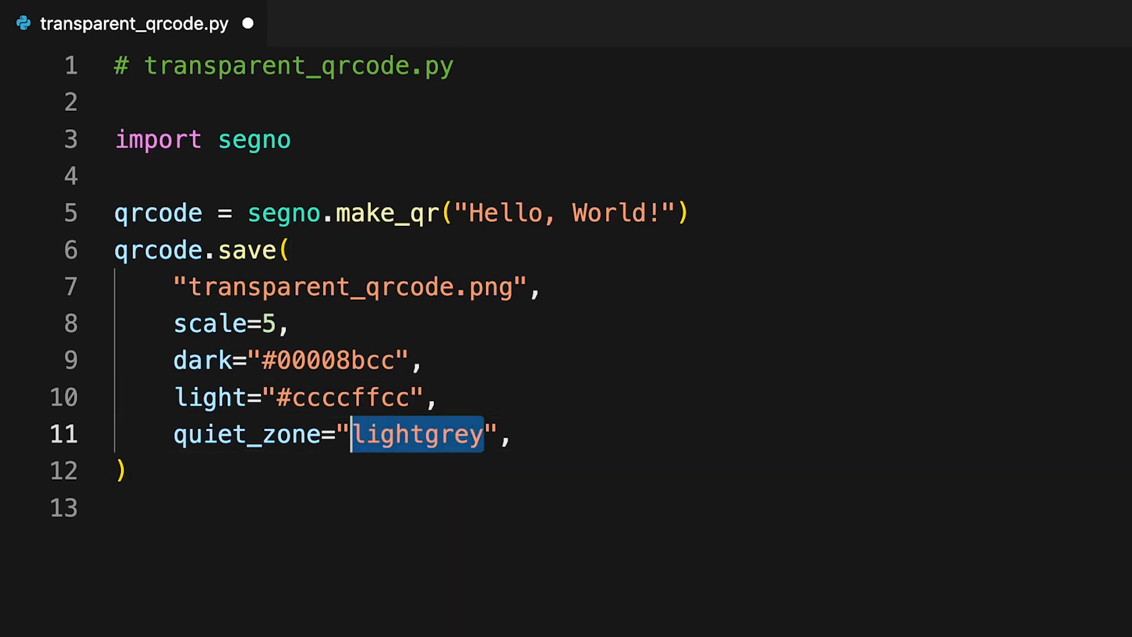
text(#d3d3d377)
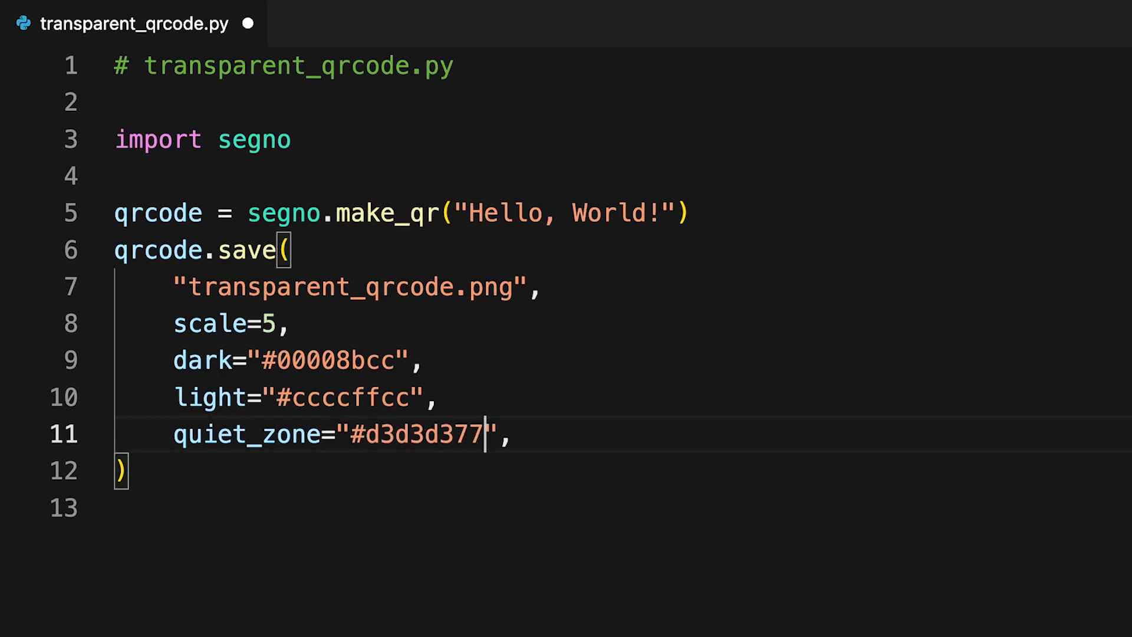